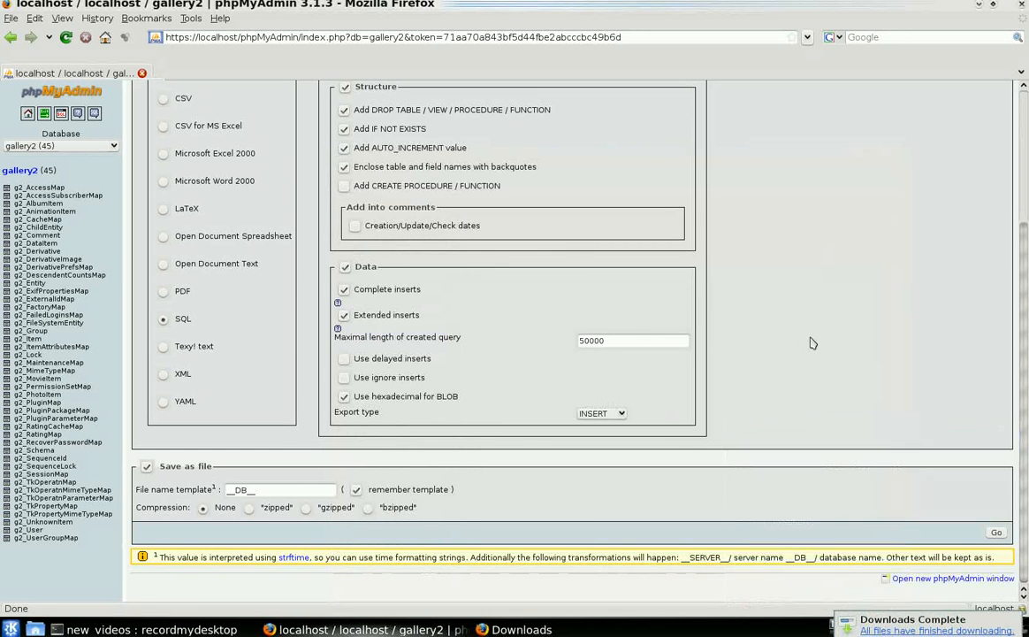
- Return to the localhost server home page after the gallery2 export finishes
{"action": "scroll", "scroll_direction": "up", "scroll_amount": 3}
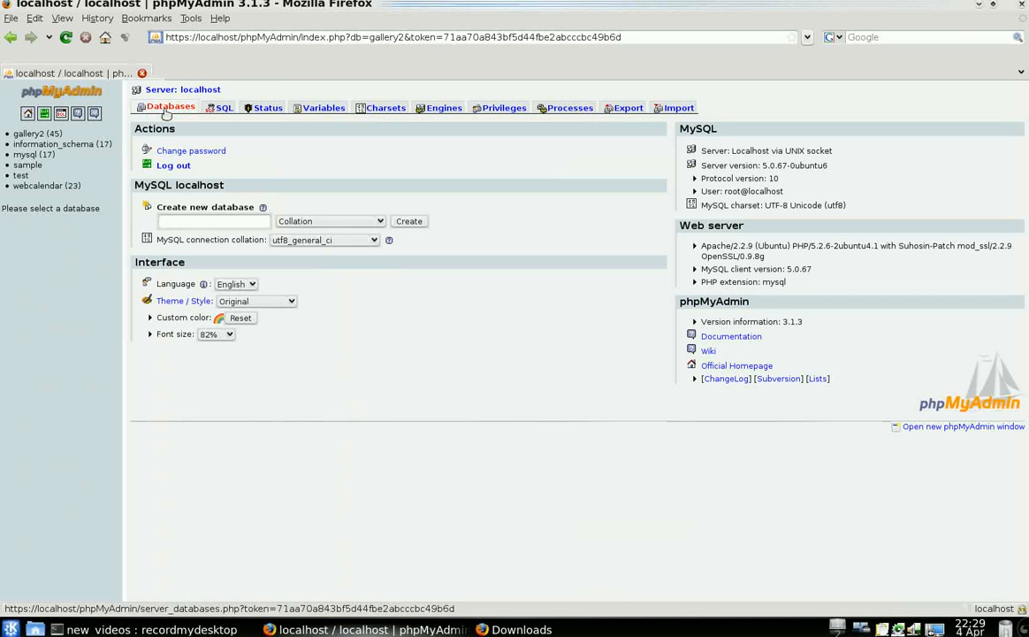
- Select gallery2 in the Databases list, drop it, and confirm the deletion
{"action": "left_click", "coordinate": [169, 107]}
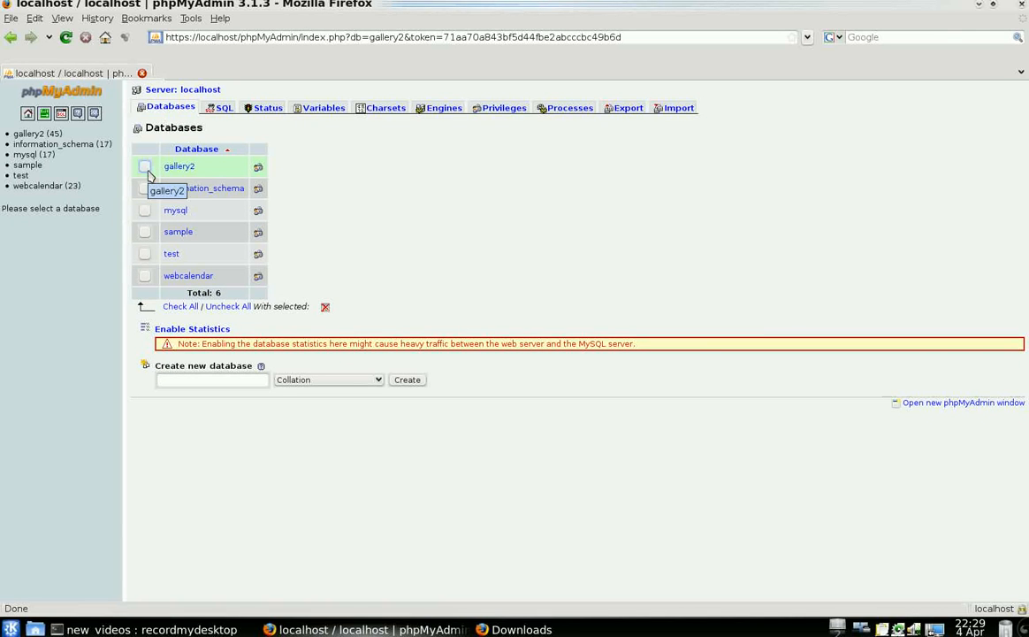
{"action": "left_click", "coordinate": [147, 166]}
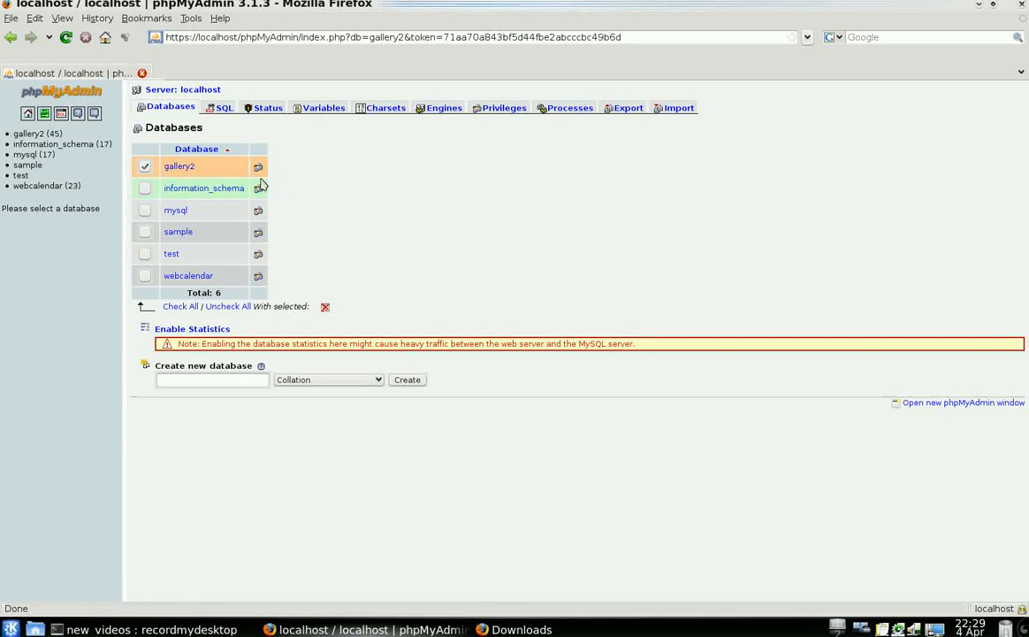
{"action": "mouse_move", "coordinate": [324, 307]}
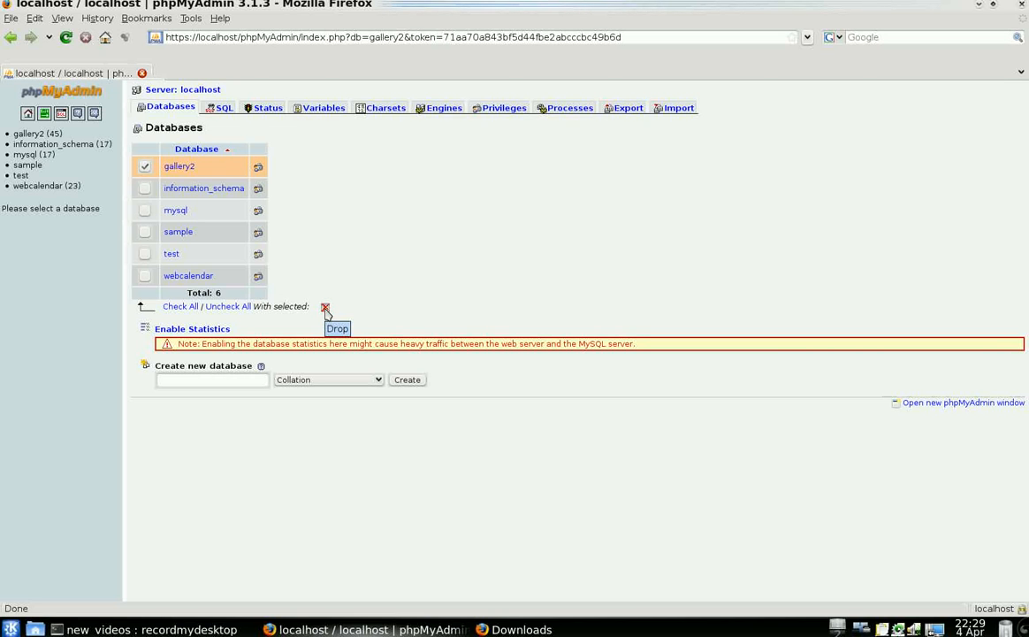
{"action": "mouse_move", "coordinate": [325, 310]}
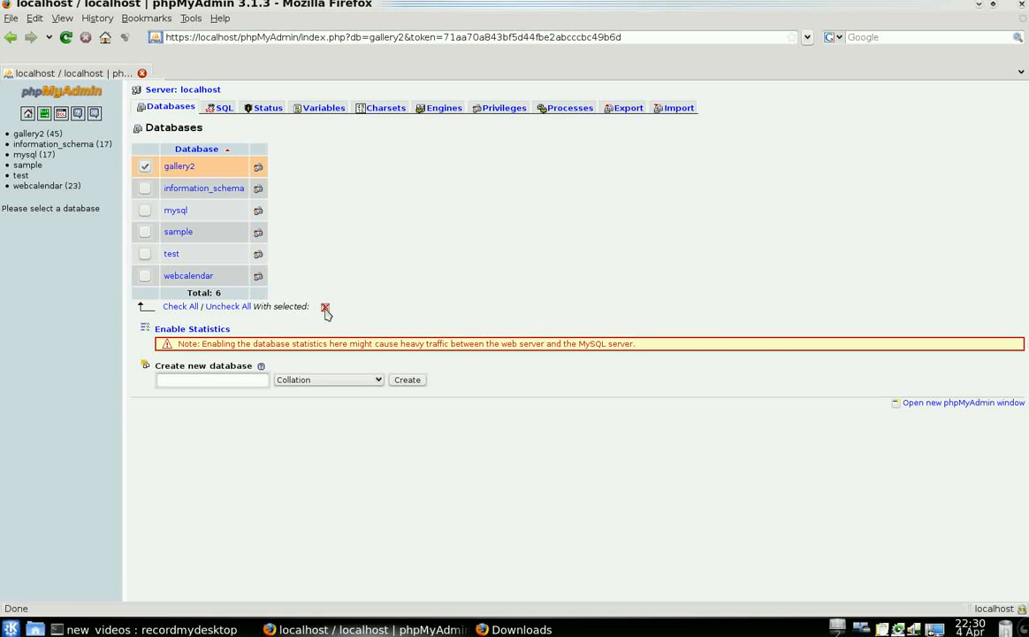
{"action": "left_click", "coordinate": [326, 306]}
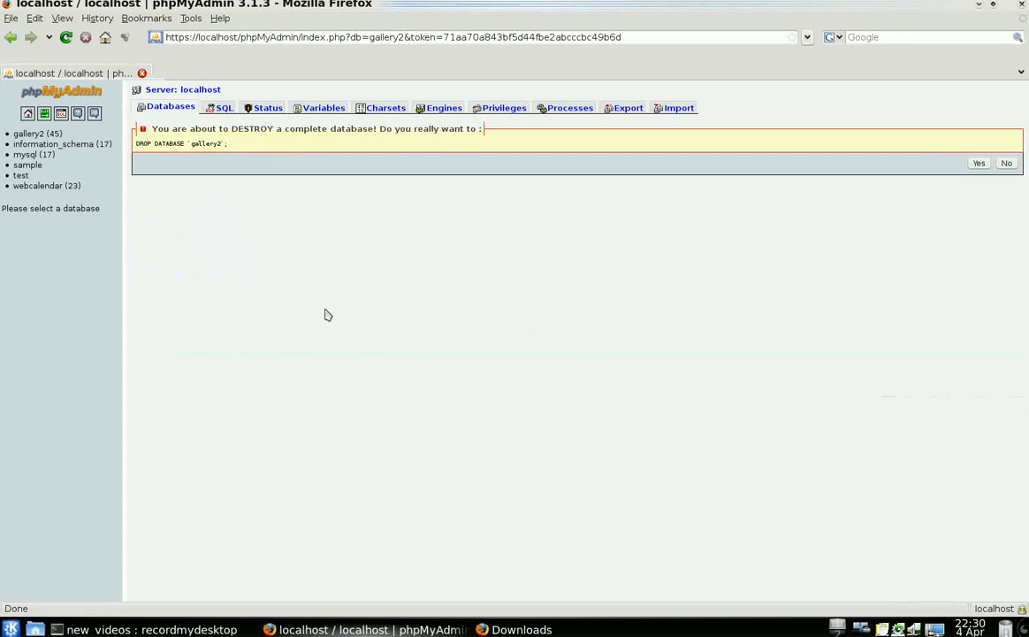
{"action": "mouse_move", "coordinate": [153, 130]}
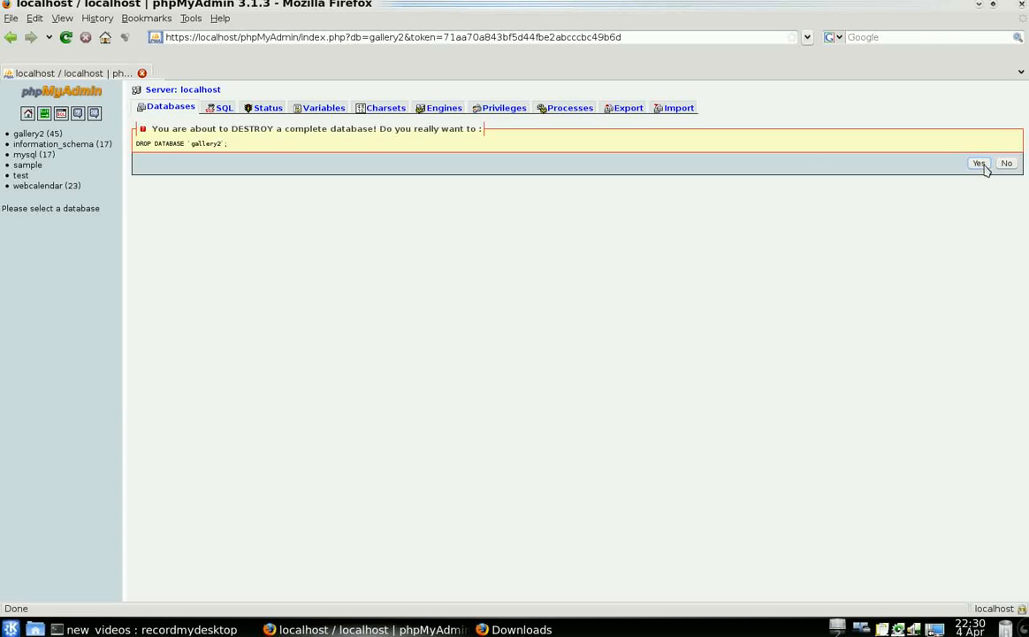
{"action": "left_click", "coordinate": [983, 165]}
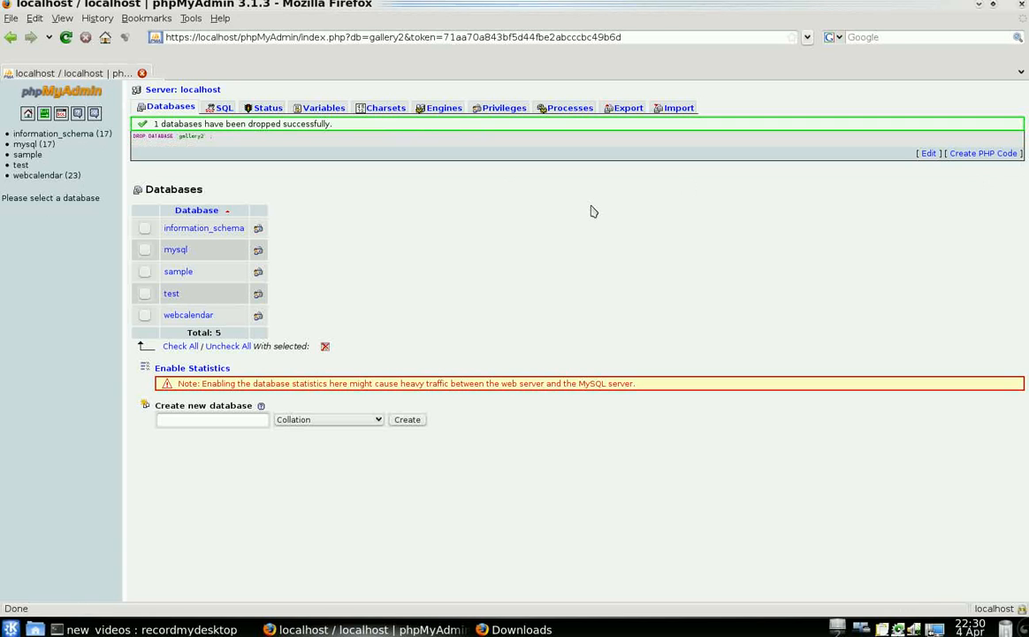
{"action": "mouse_move", "coordinate": [26, 144]}
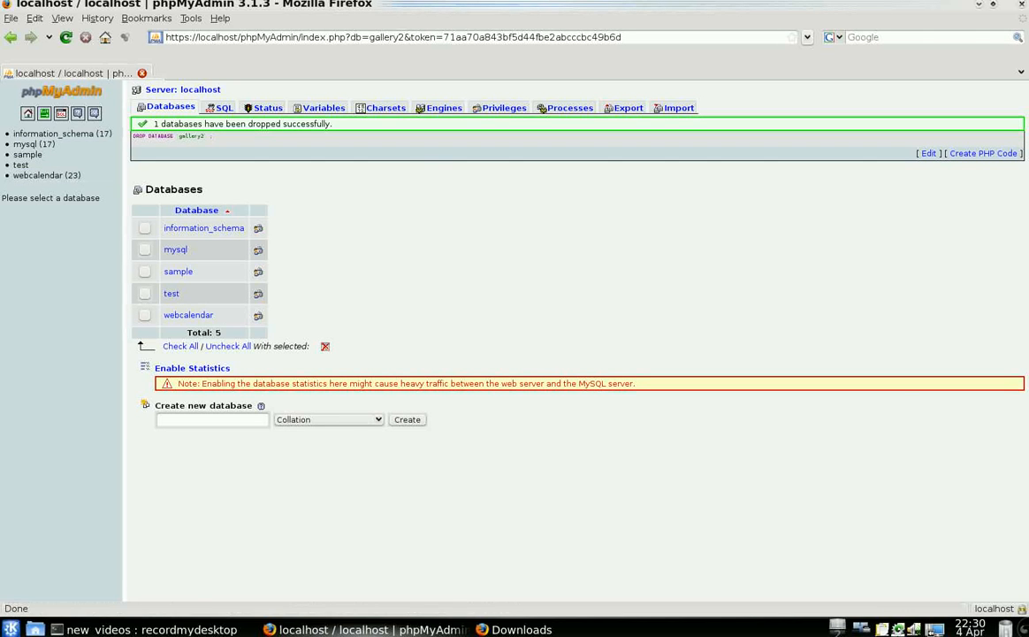
{"action": "mouse_move", "coordinate": [680, 107]}
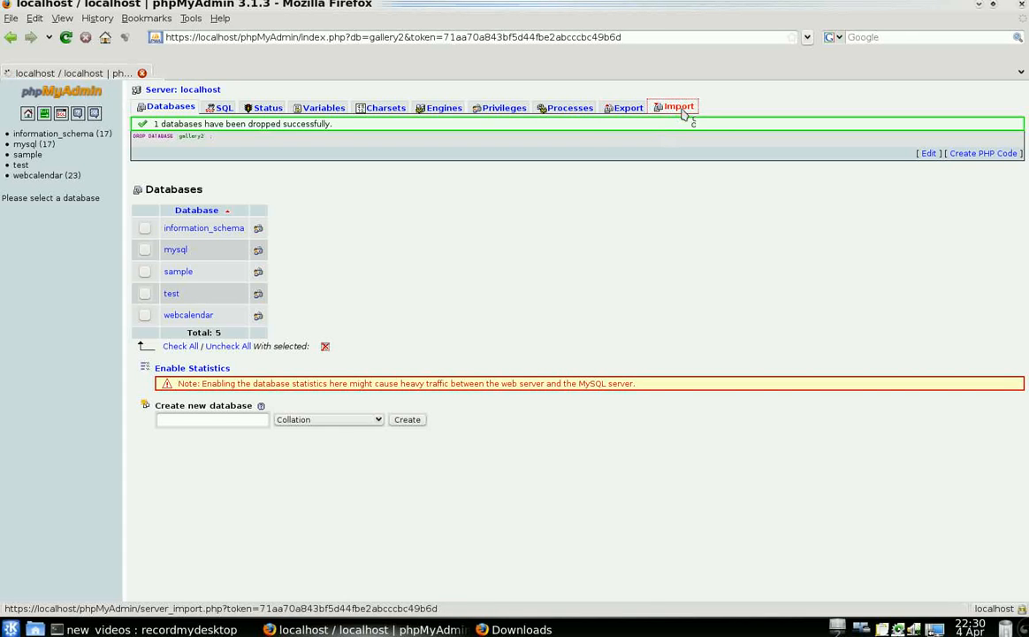
- Try importing gallery2.sql from the Desktop server-wide, failing with 'No database selected'
{"action": "left_click", "coordinate": [677, 106]}
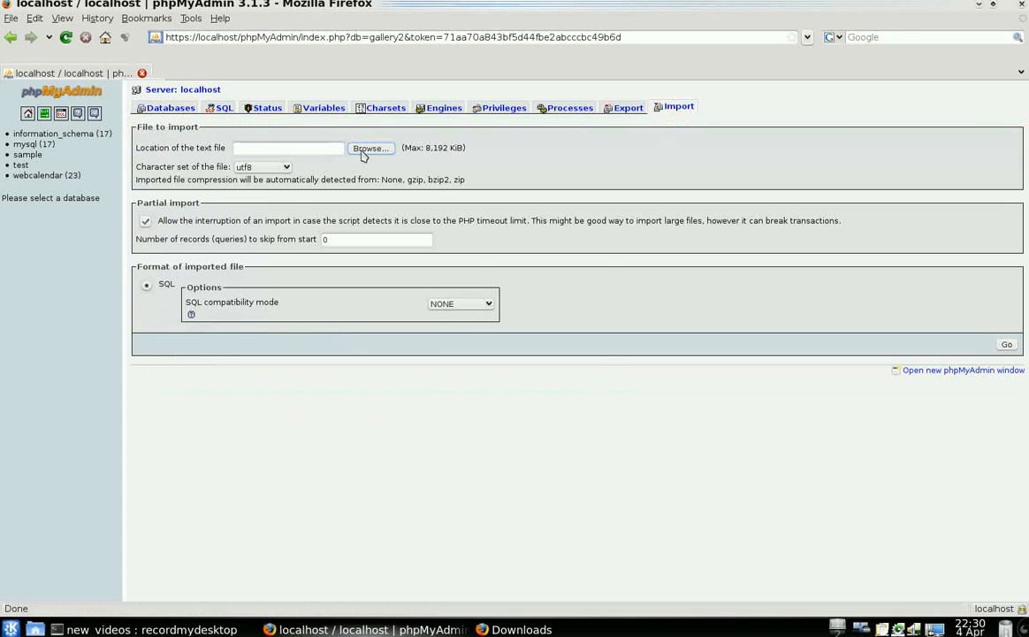
{"action": "left_click", "coordinate": [370, 148]}
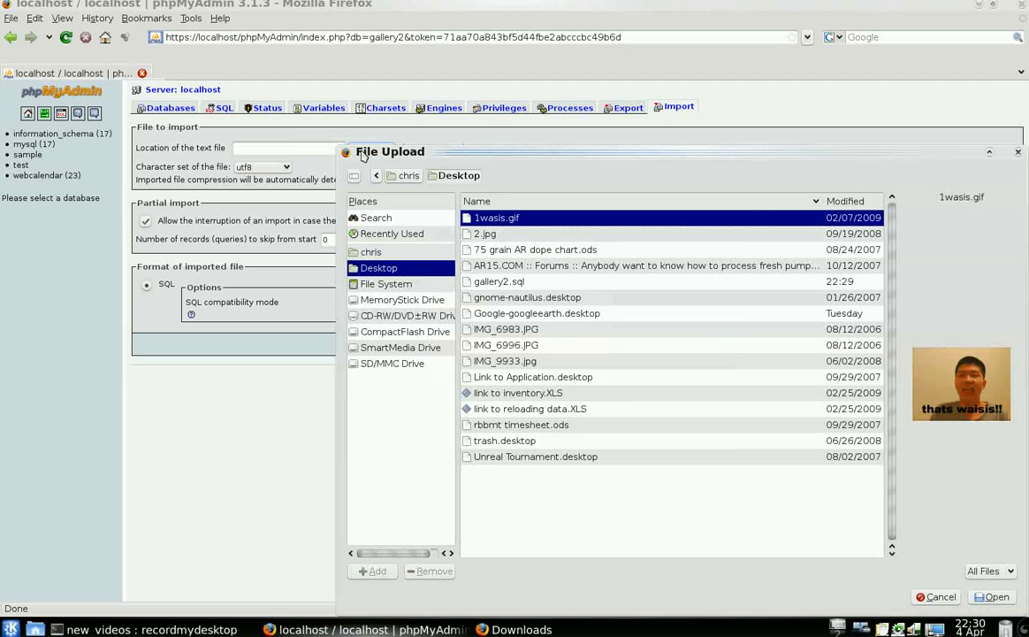
{"action": "mouse_move", "coordinate": [486, 377]}
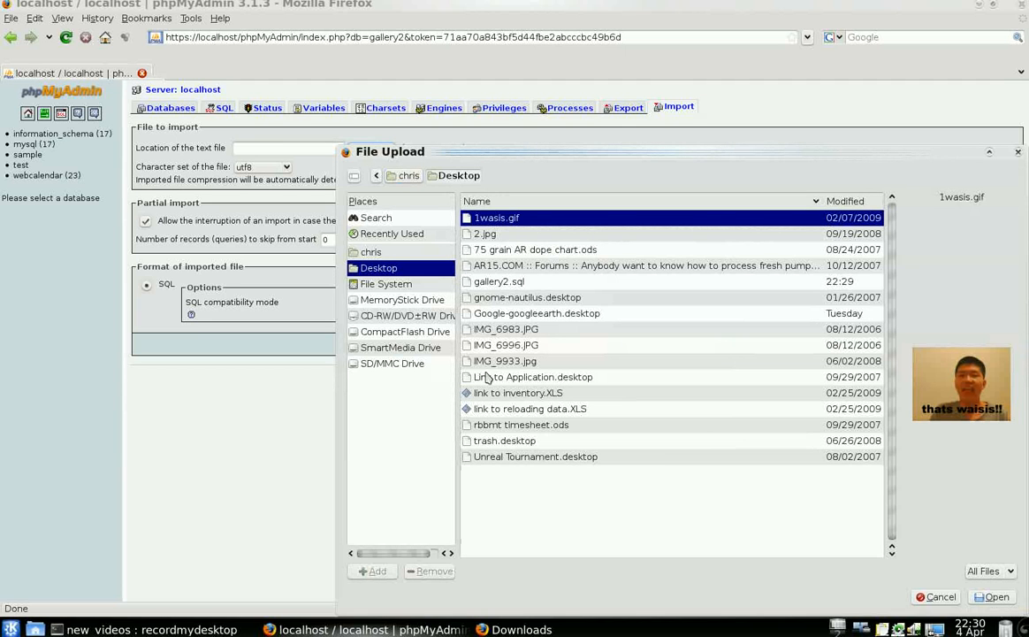
{"action": "left_click", "coordinate": [499, 281]}
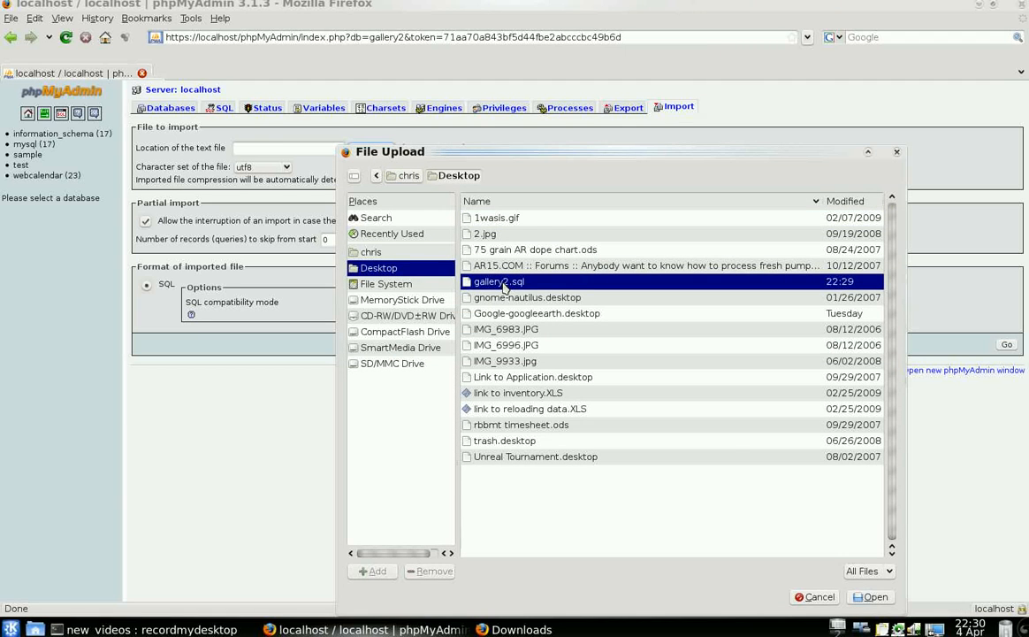
{"action": "left_click", "coordinate": [878, 596]}
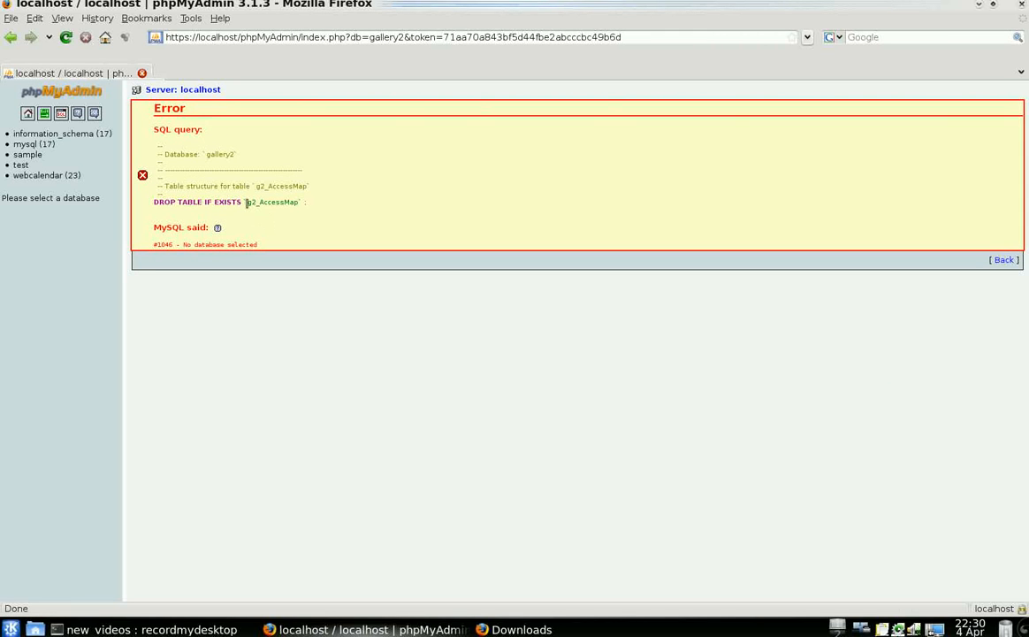
{"action": "mouse_move", "coordinate": [154, 135]}
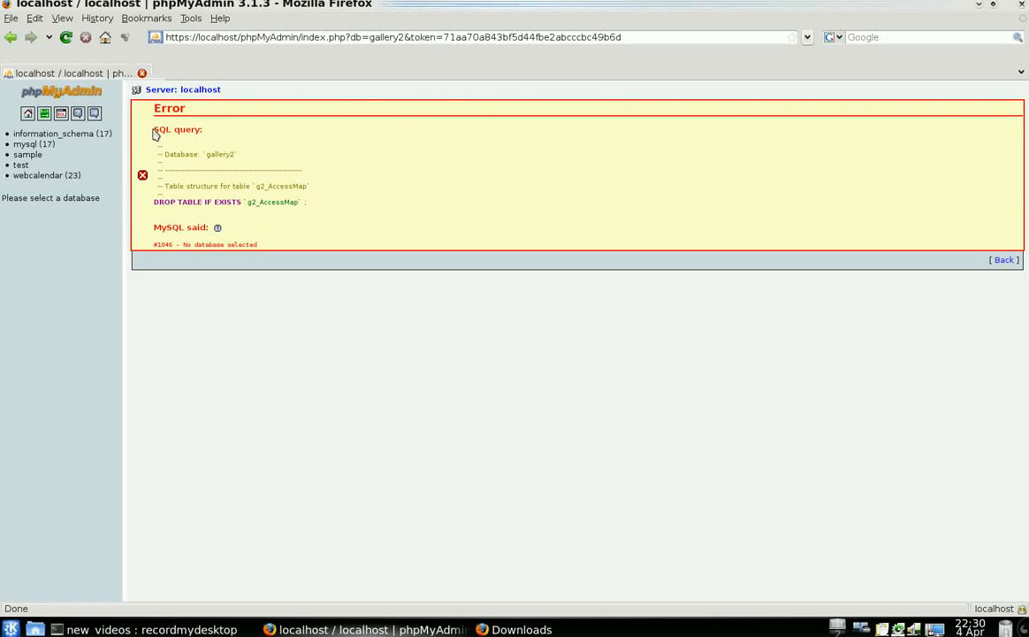
{"action": "mouse_move", "coordinate": [272, 248]}
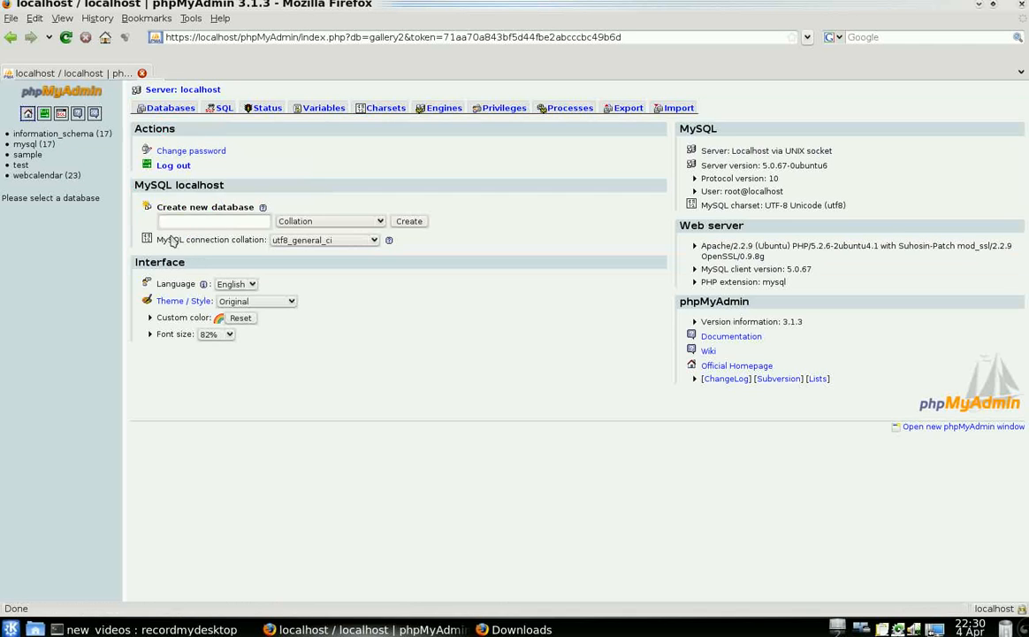
- Create a new empty database named gallery2 from the server home page
{"action": "left_click", "coordinate": [210, 221]}
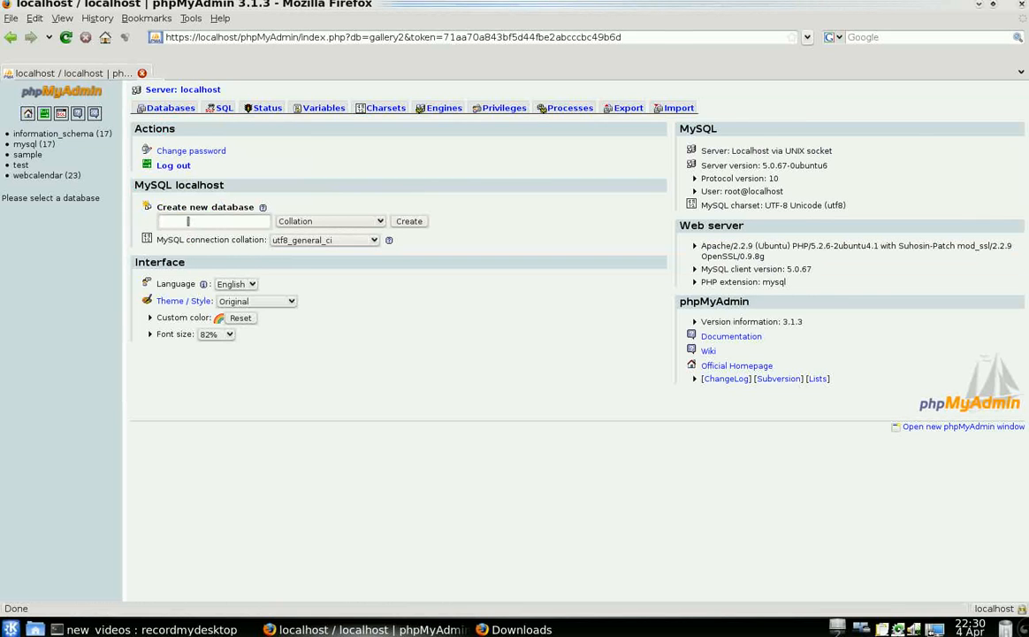
{"action": "type", "text": "galler"}
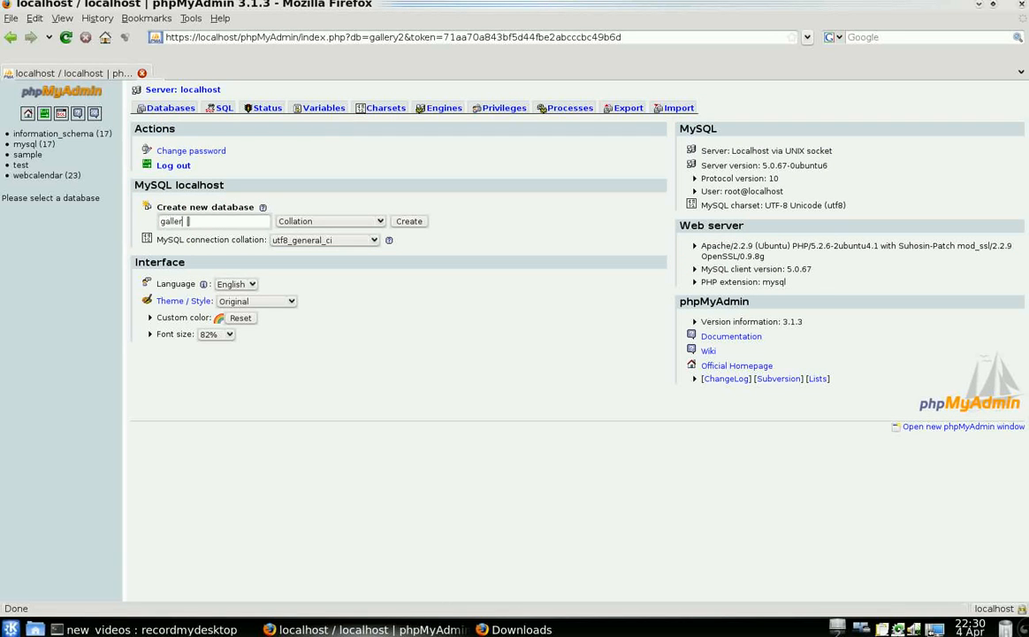
{"action": "left_click", "coordinate": [409, 221]}
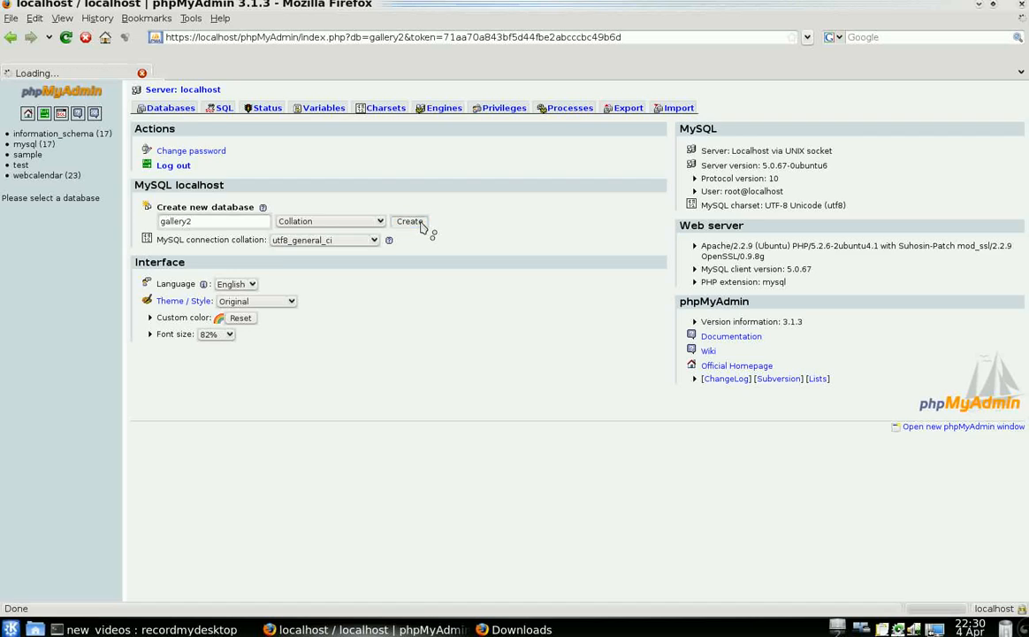
{"action": "left_click", "coordinate": [408, 221]}
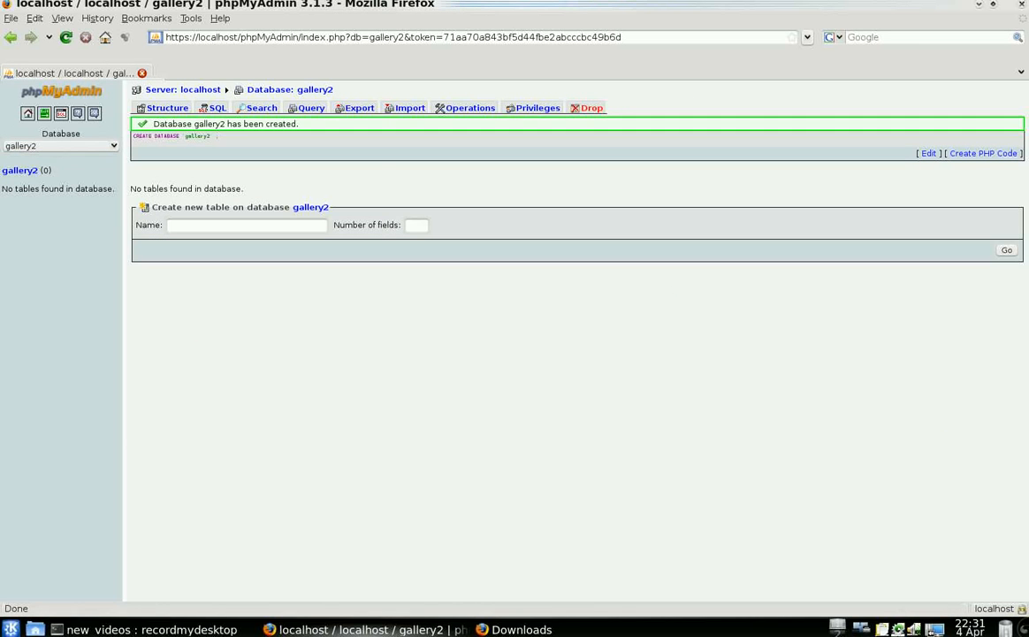
{"action": "mouse_move", "coordinate": [405, 107]}
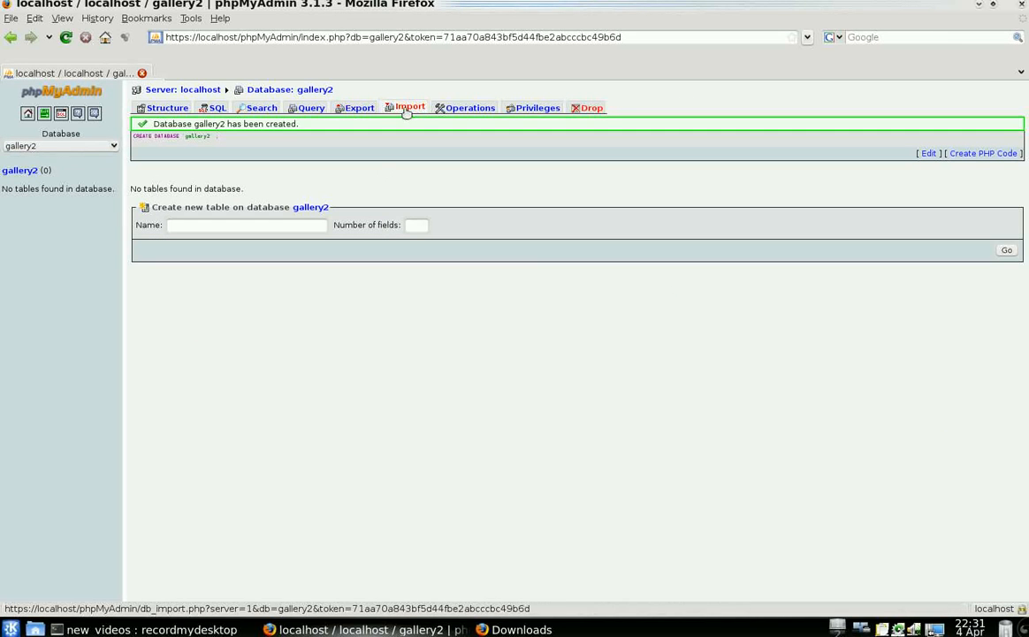
- Import gallery2.sql into the new gallery2 database, restoring its 45 tables
{"action": "left_click", "coordinate": [409, 107]}
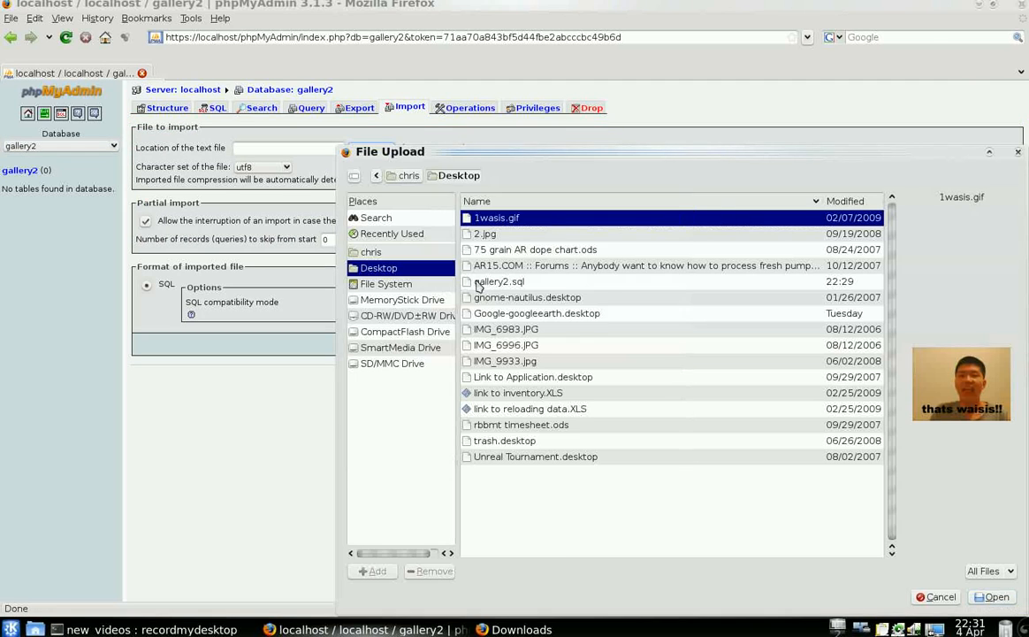
{"action": "mouse_move", "coordinate": [504, 371]}
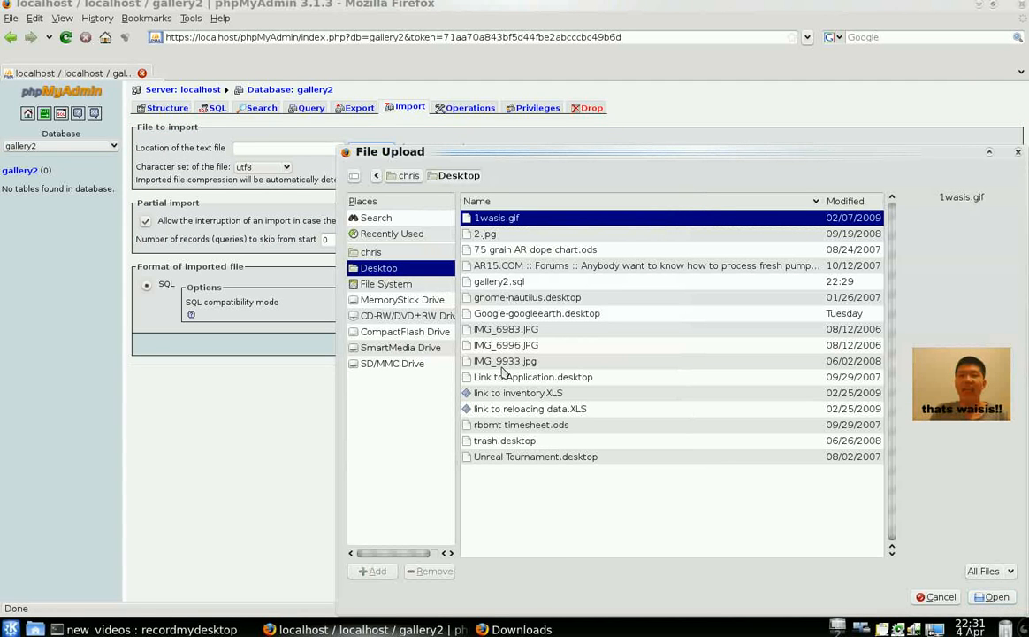
{"action": "left_click", "coordinate": [503, 361]}
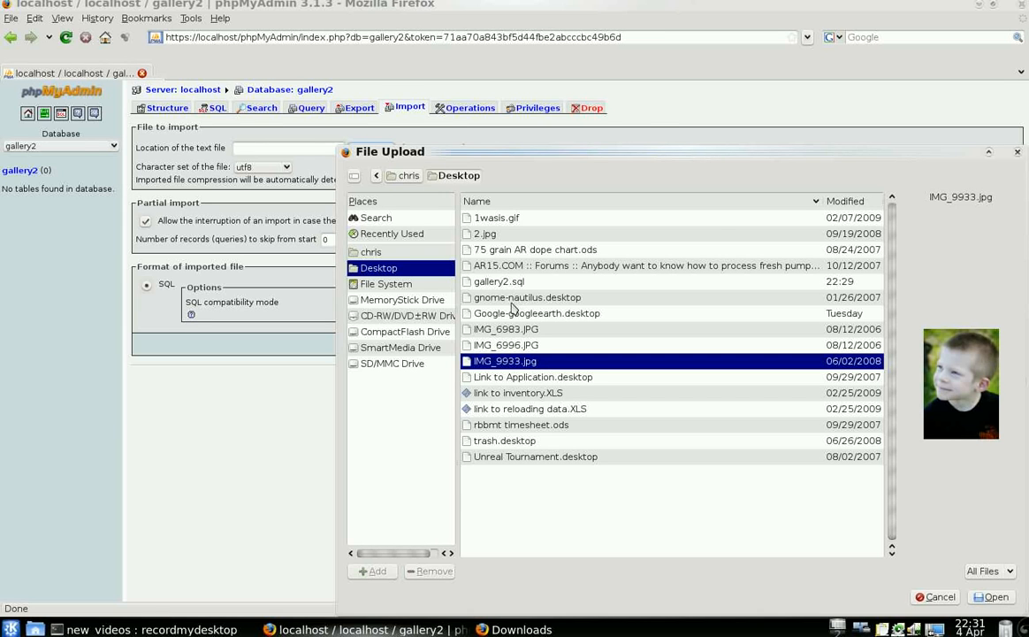
{"action": "left_click", "coordinate": [500, 281]}
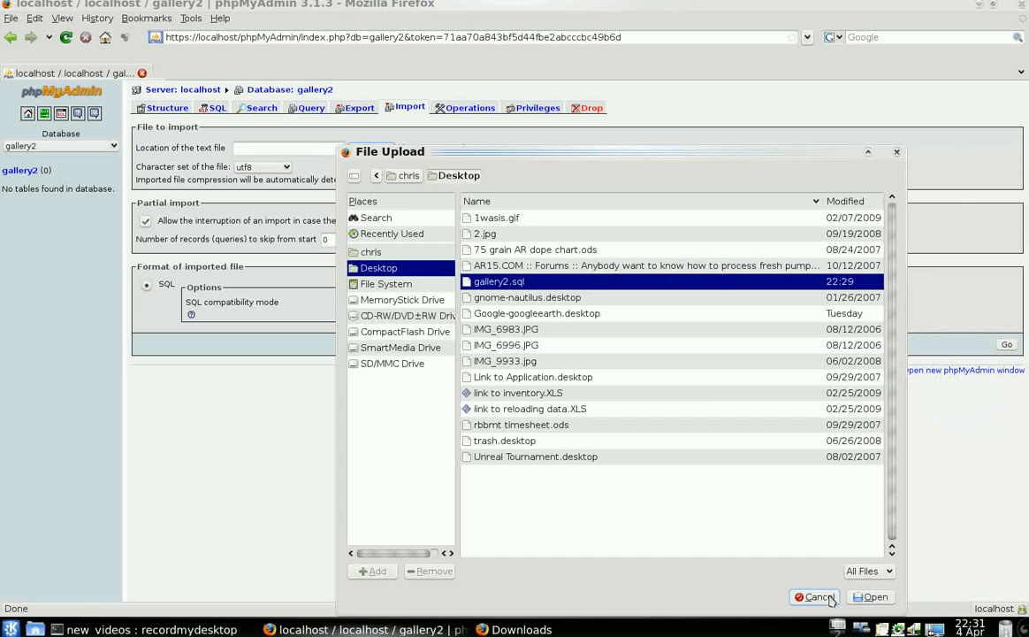
{"action": "left_click", "coordinate": [875, 598]}
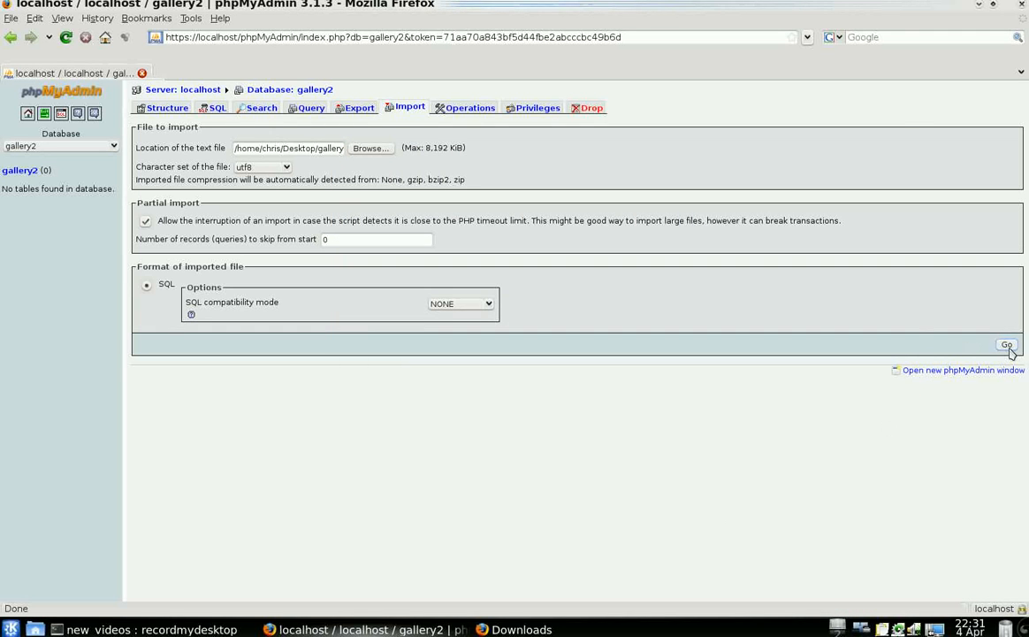
{"action": "left_click", "coordinate": [1006, 343]}
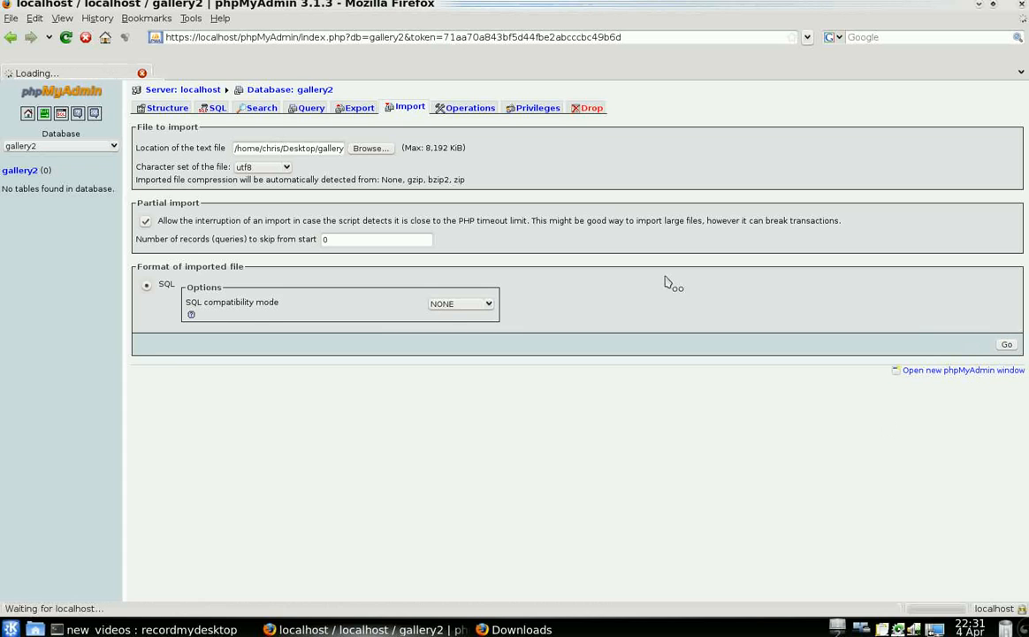
{"action": "left_click", "coordinate": [1005, 344]}
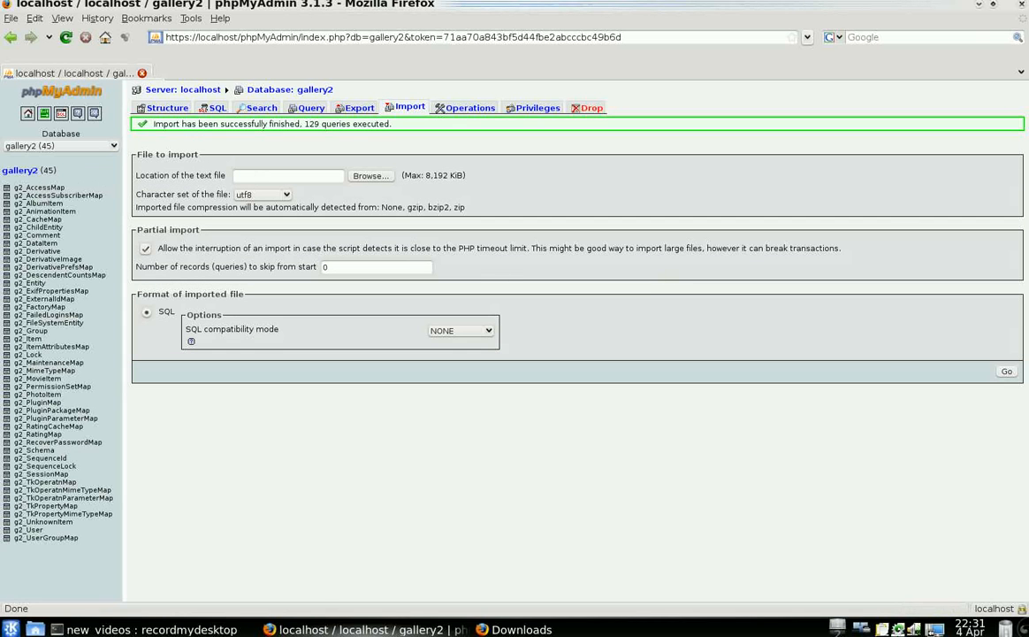
{"action": "mouse_move", "coordinate": [41, 251]}
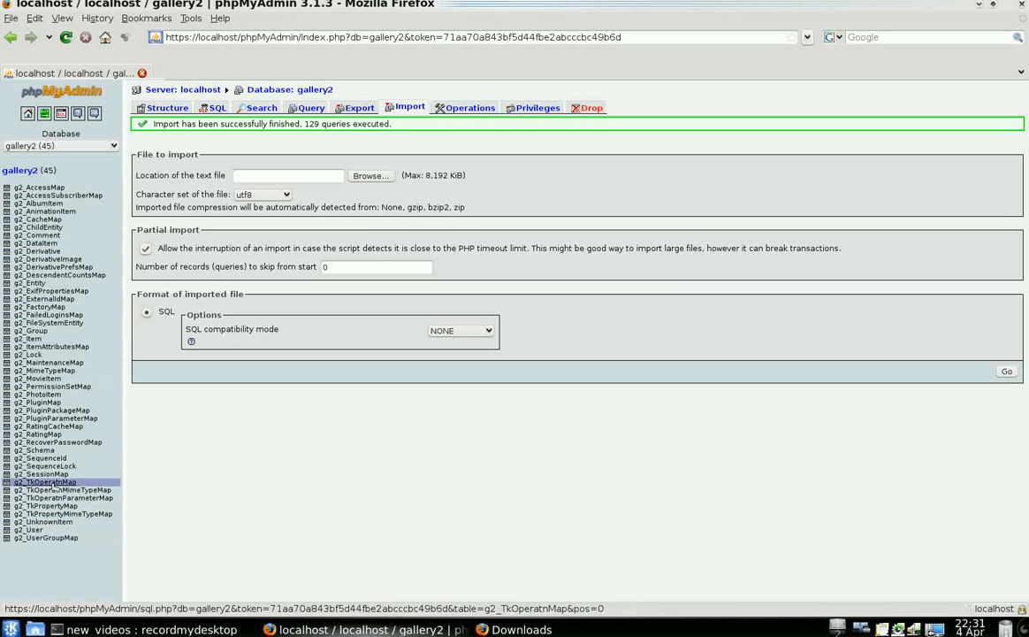
- Go back to the server home page and log out of the root session
{"action": "left_click", "coordinate": [22, 114]}
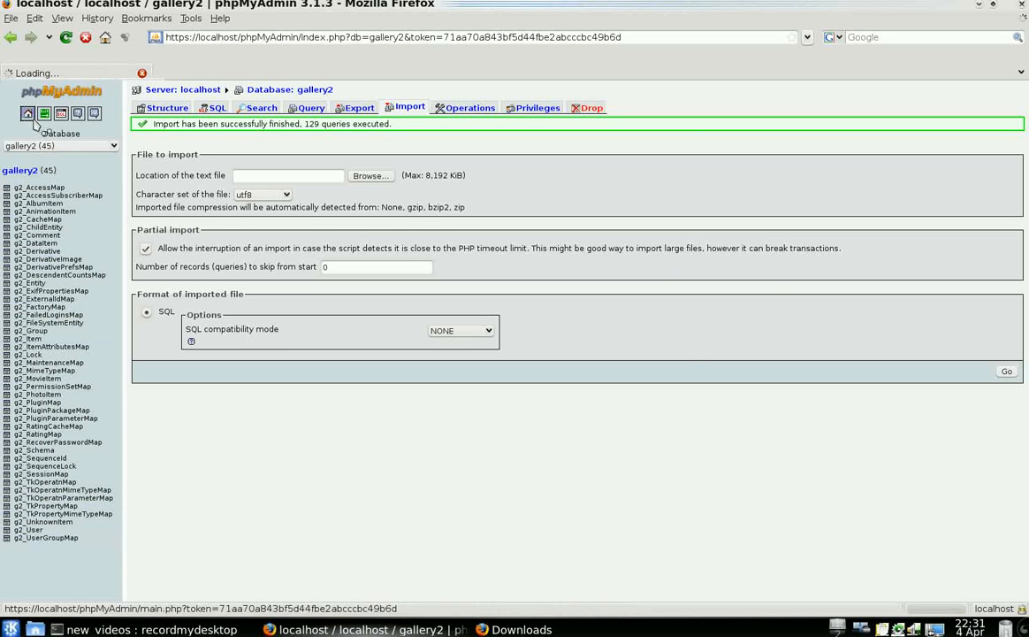
{"action": "left_click", "coordinate": [24, 123]}
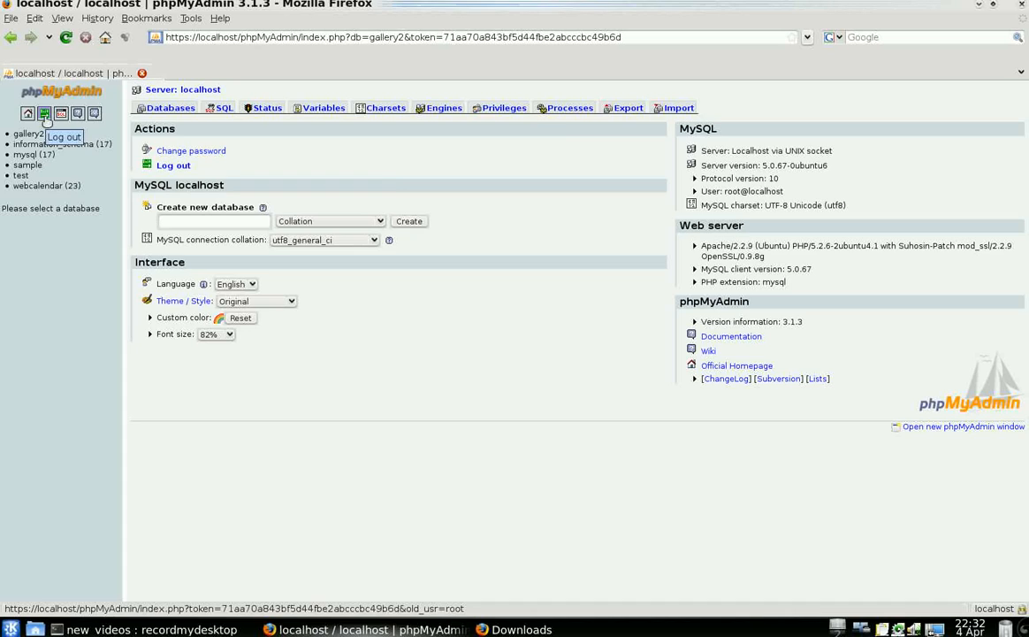
{"action": "left_click", "coordinate": [174, 165]}
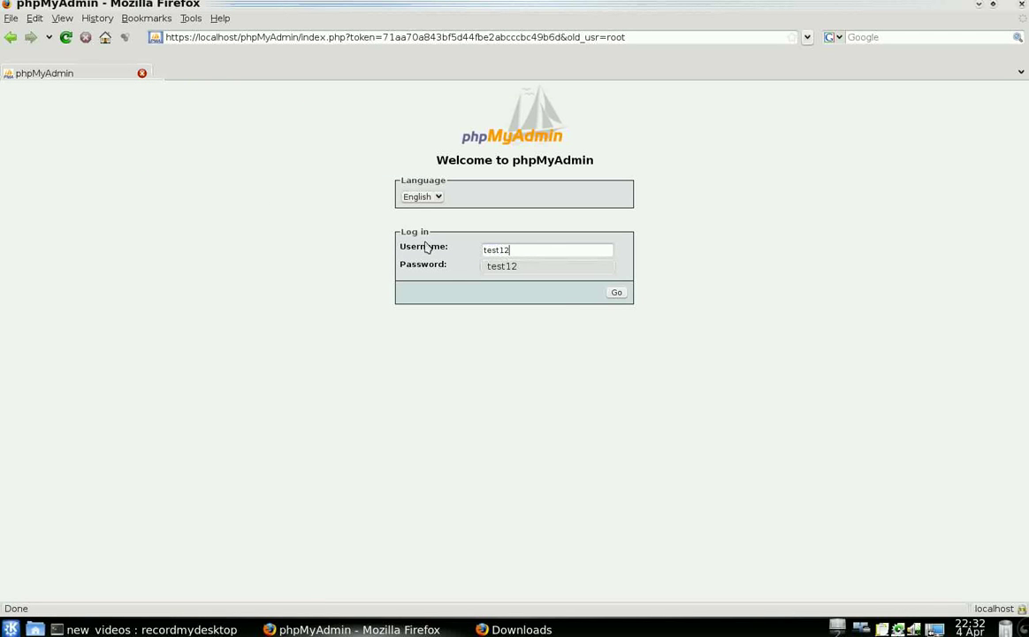
{"action": "left_click", "coordinate": [546, 267]}
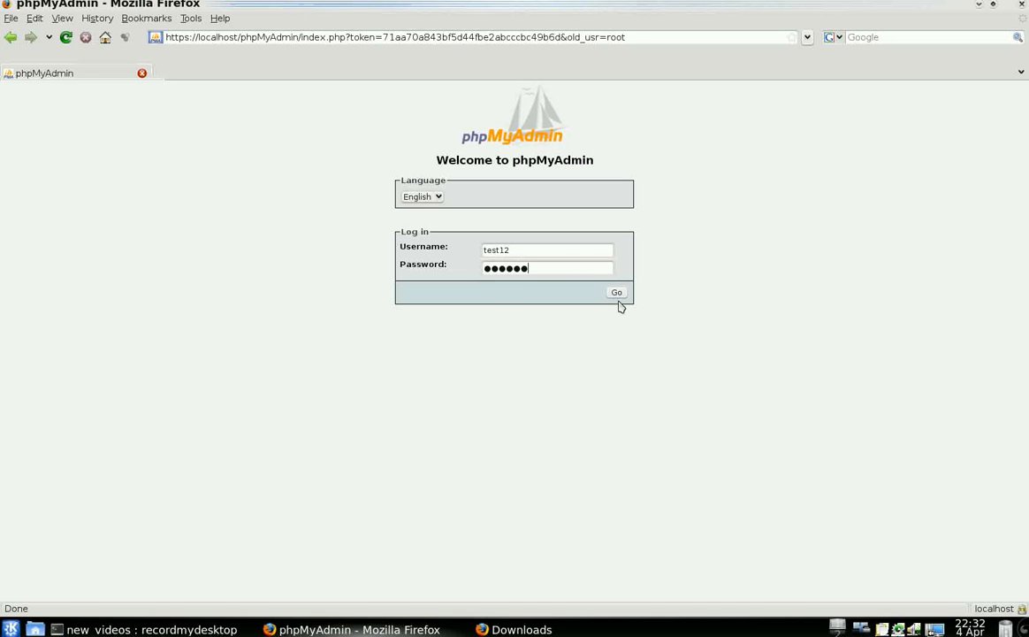
{"action": "left_click", "coordinate": [617, 292]}
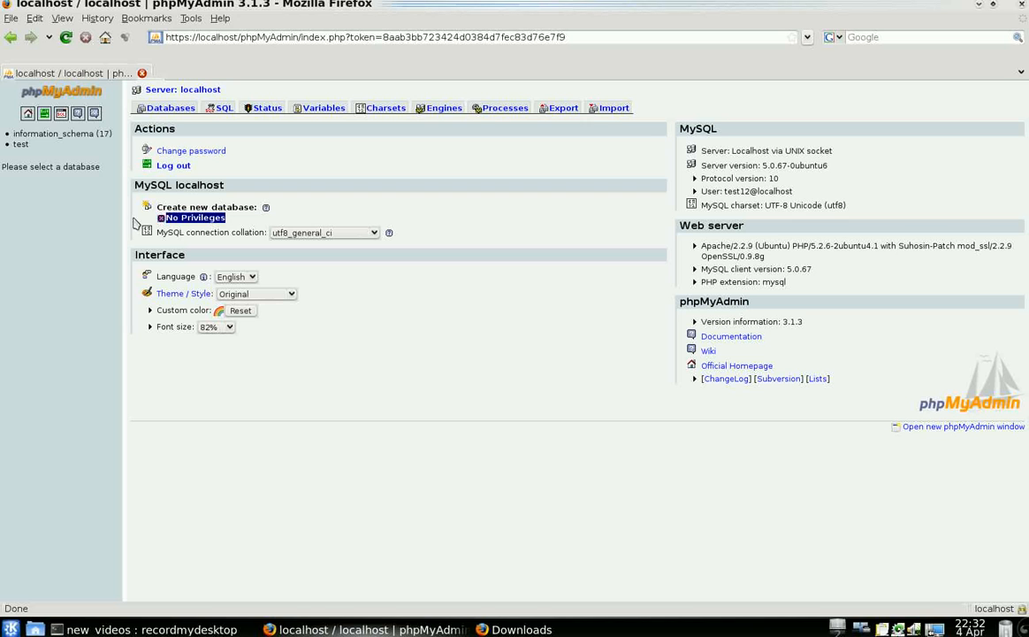
- In the test database, start a new table test1234 with 2 fields
{"action": "left_click", "coordinate": [21, 156]}
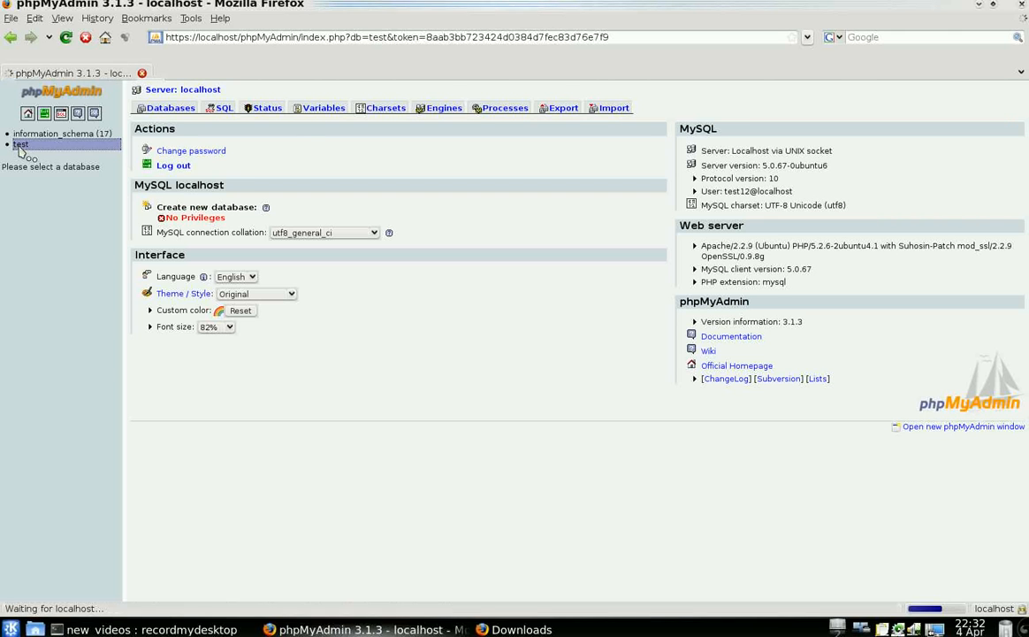
{"action": "left_click", "coordinate": [21, 146]}
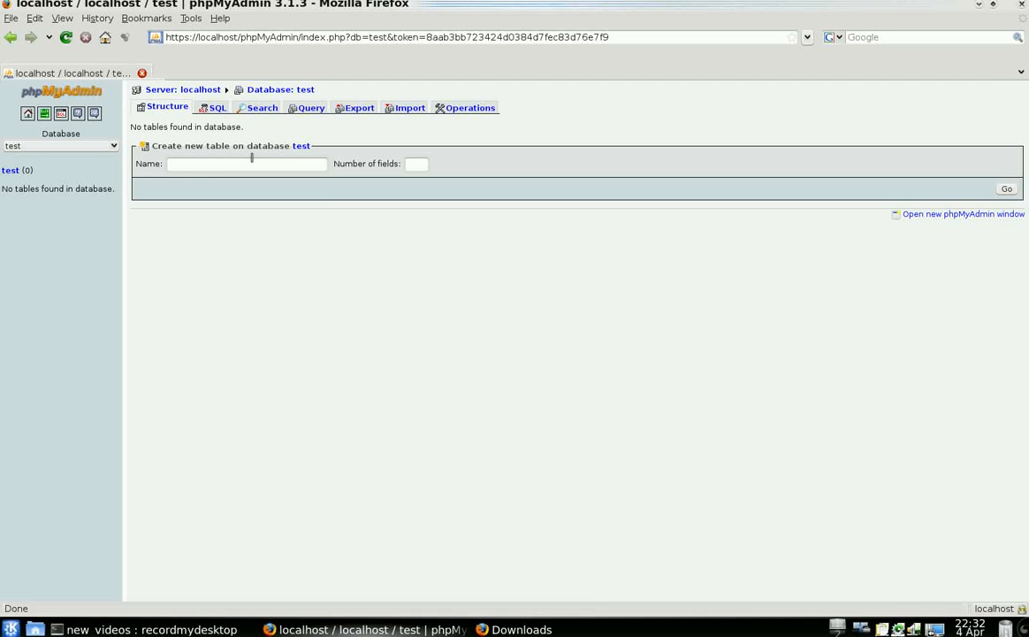
{"action": "type", "text": "test1234"}
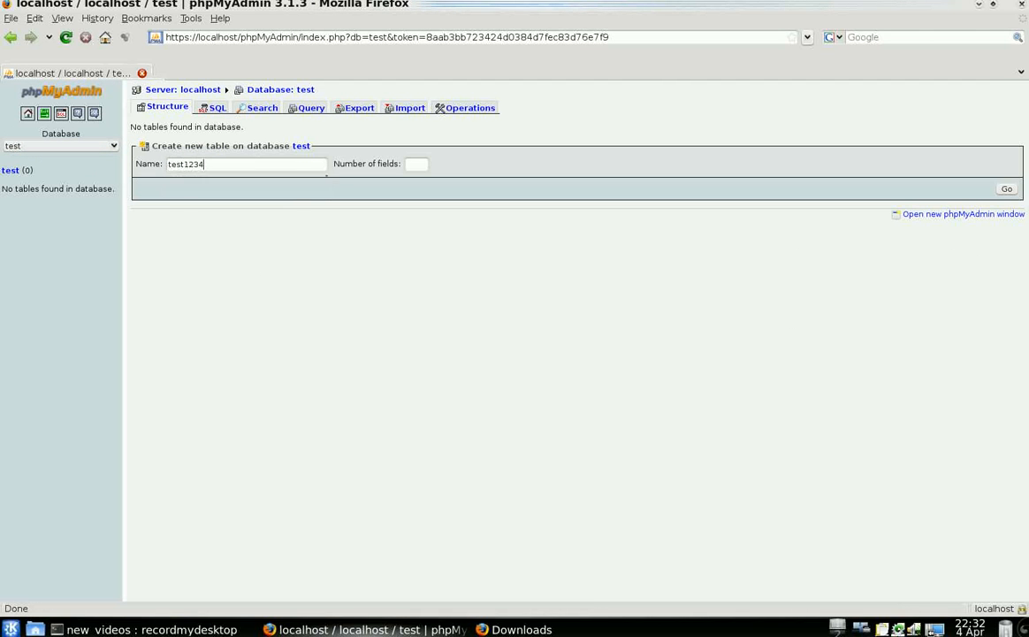
{"action": "type", "text": "2"}
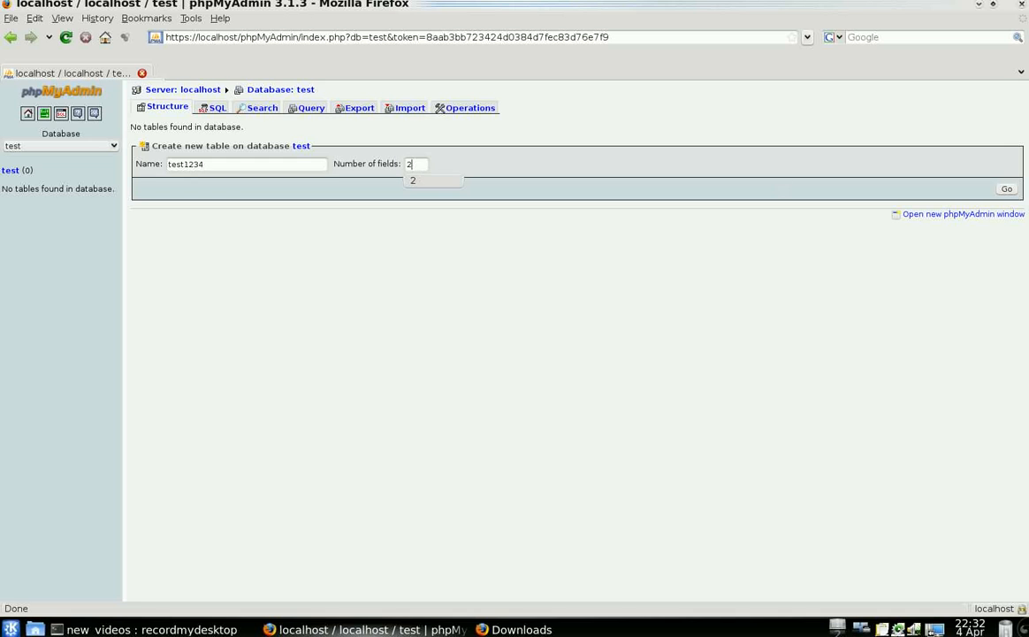
{"action": "left_click", "coordinate": [1006, 188]}
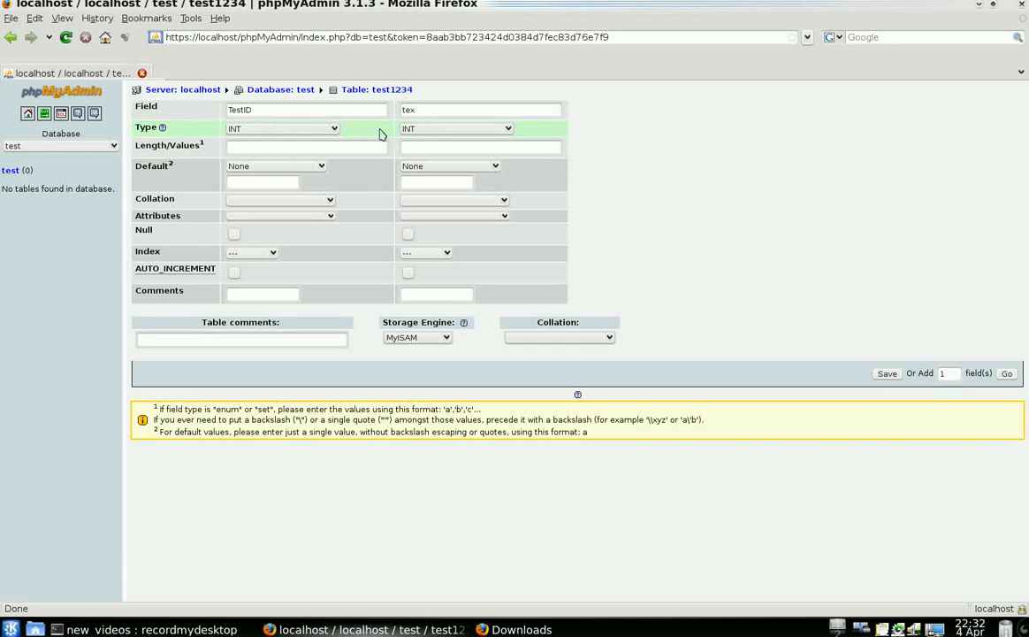
- Define TestID INT(10) as primary key and Text VARCHAR(20), and save the table
{"action": "left_click", "coordinate": [454, 129]}
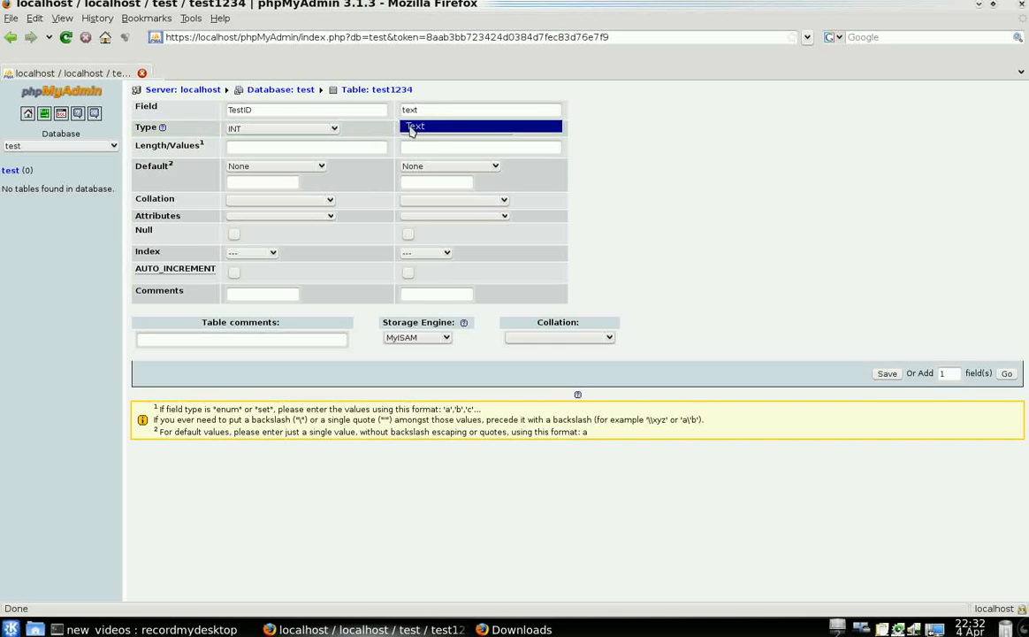
{"action": "left_click", "coordinate": [479, 128]}
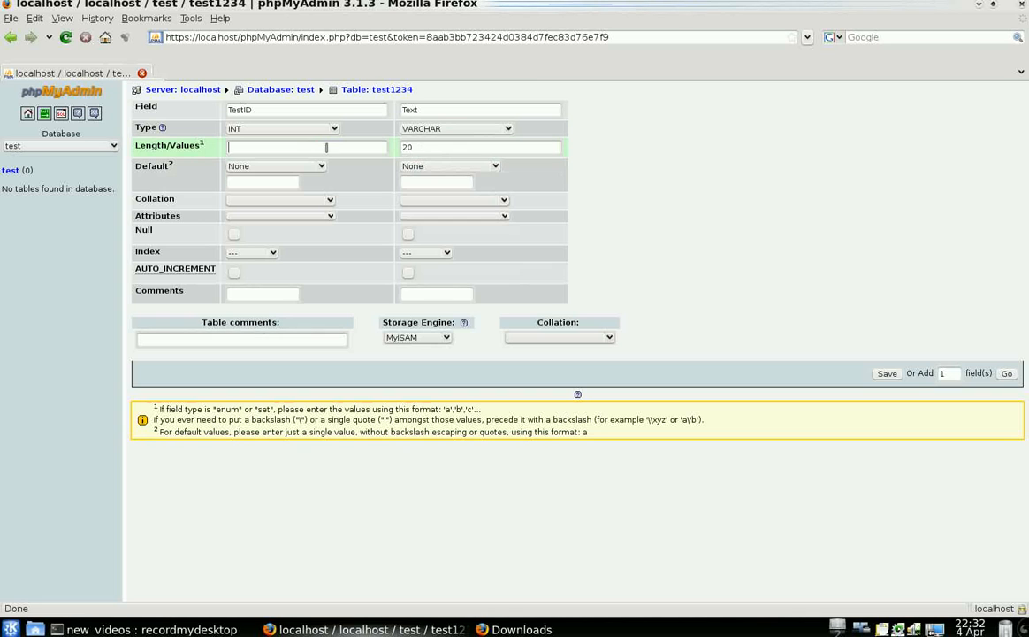
{"action": "type", "text": "10"}
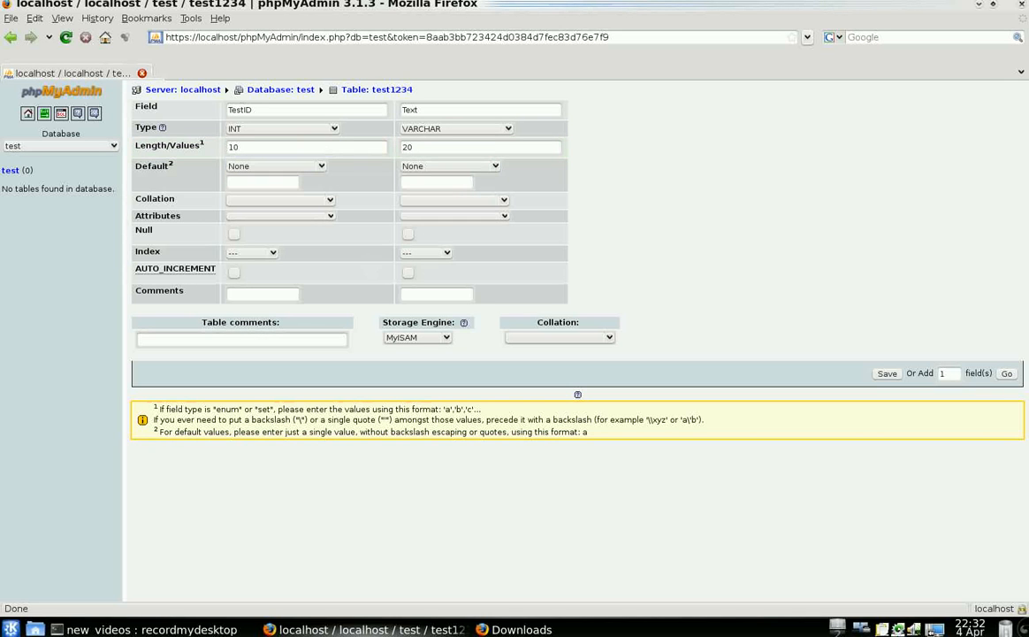
{"action": "left_click", "coordinate": [252, 252]}
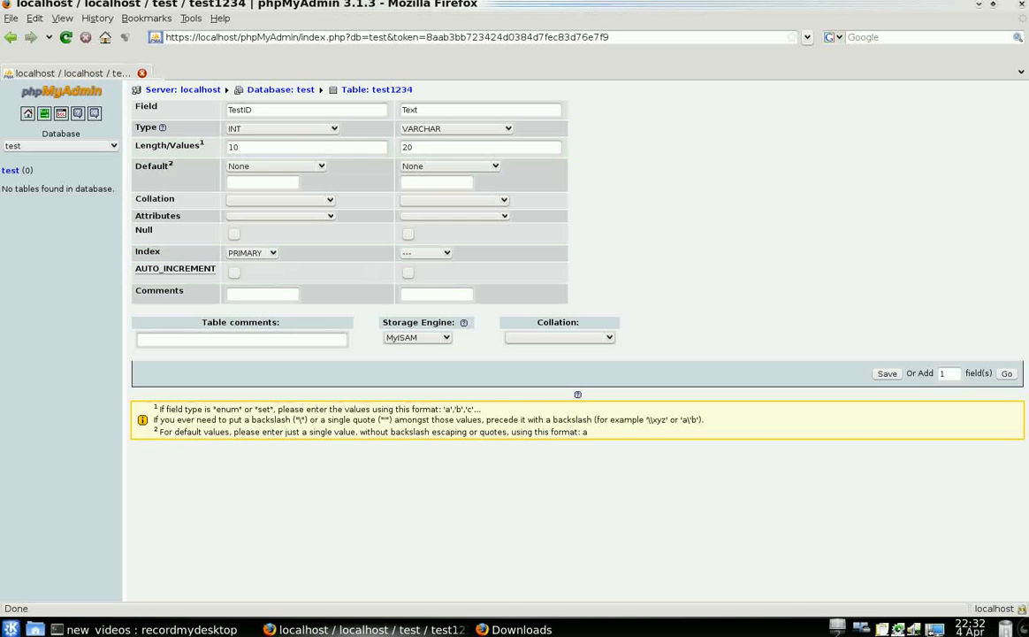
{"action": "left_click", "coordinate": [886, 373]}
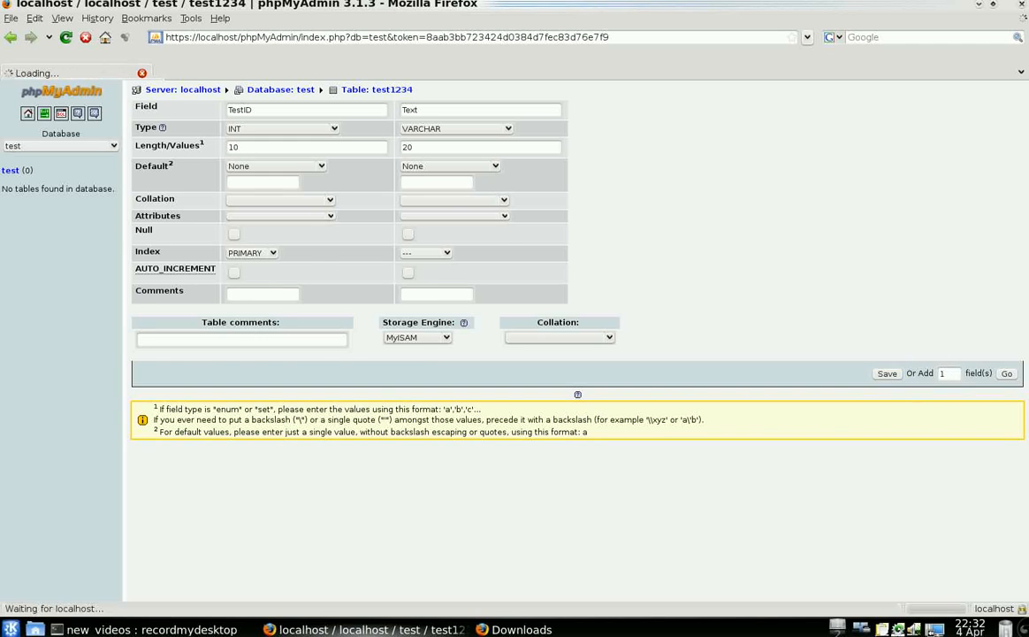
{"action": "left_click", "coordinate": [887, 372]}
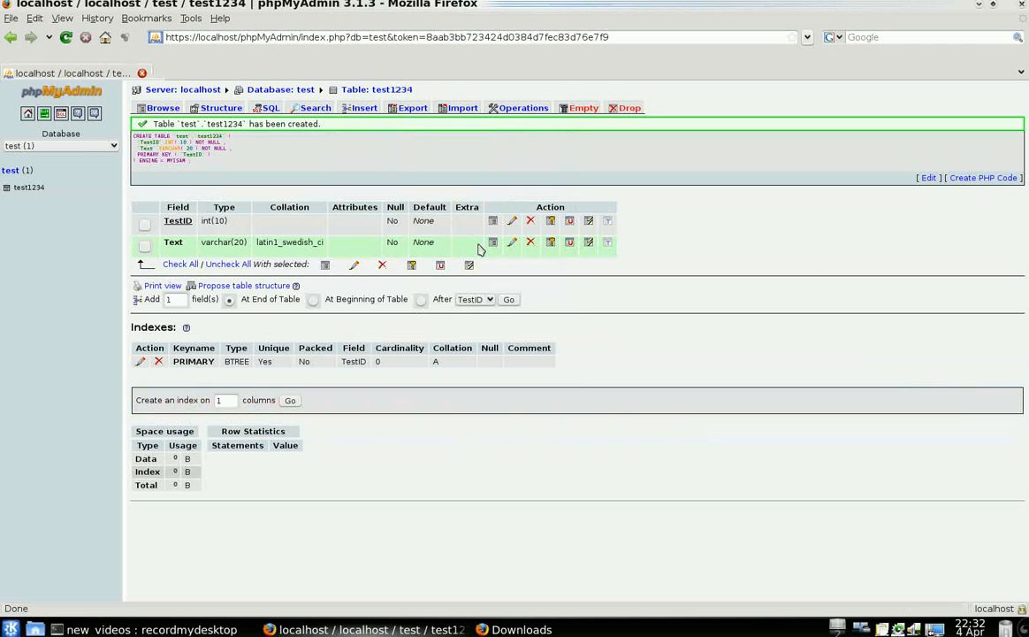
{"action": "mouse_move", "coordinate": [181, 220]}
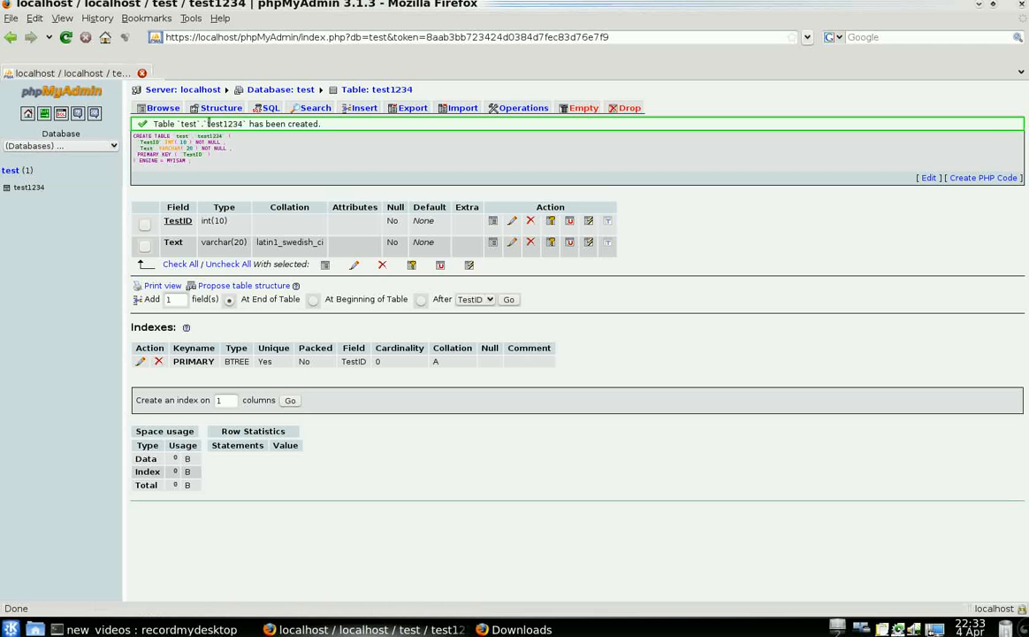
{"action": "mouse_move", "coordinate": [27, 113]}
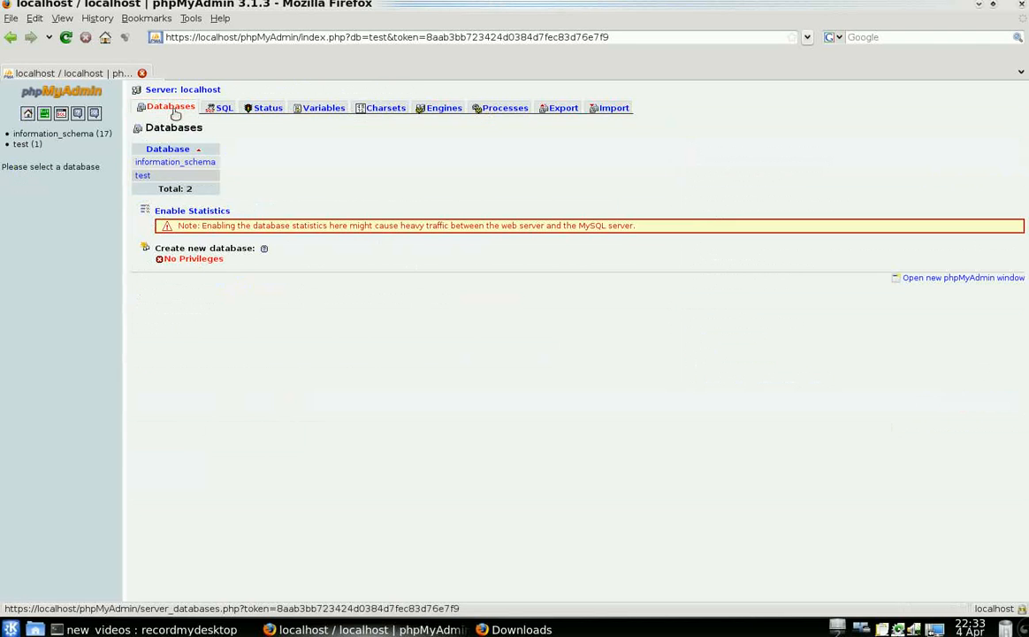
- Run 'create database test4567;' as test12, which is refused with access denied
{"action": "left_click", "coordinate": [222, 107]}
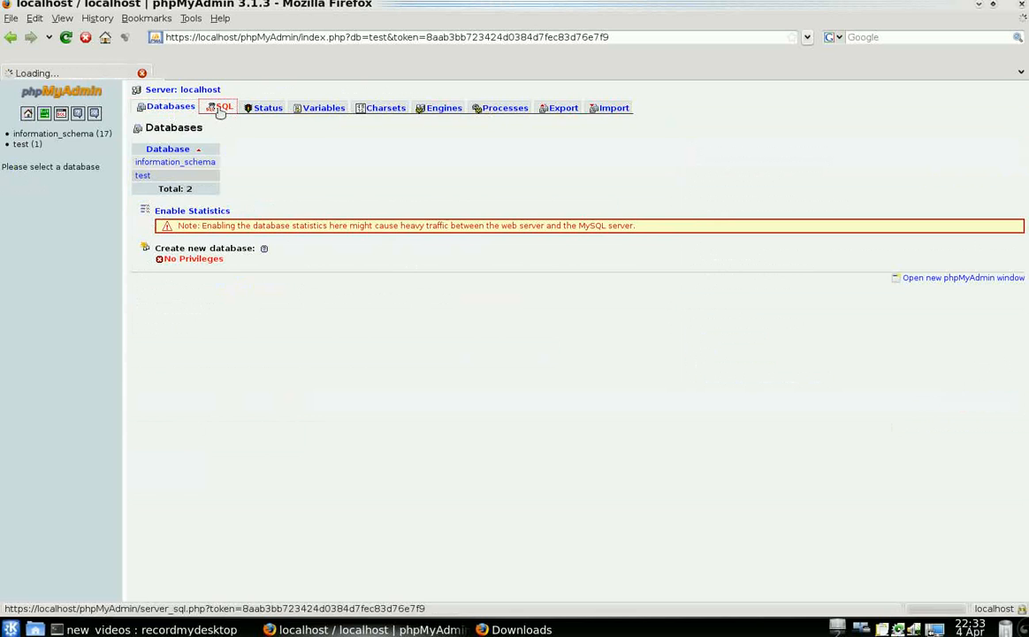
{"action": "left_click", "coordinate": [221, 107]}
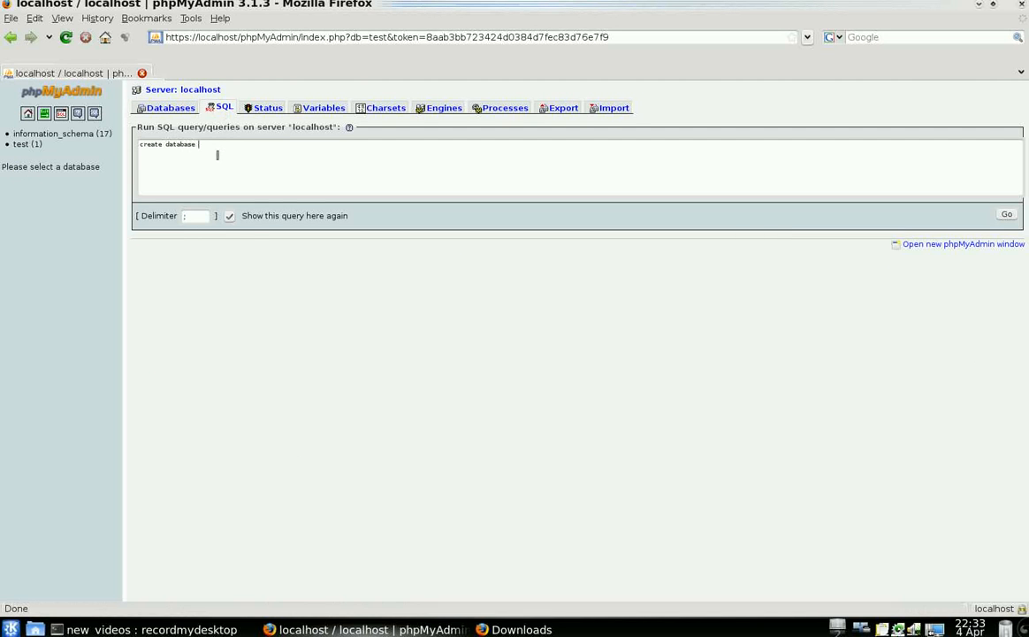
{"action": "type", "text": "test"}
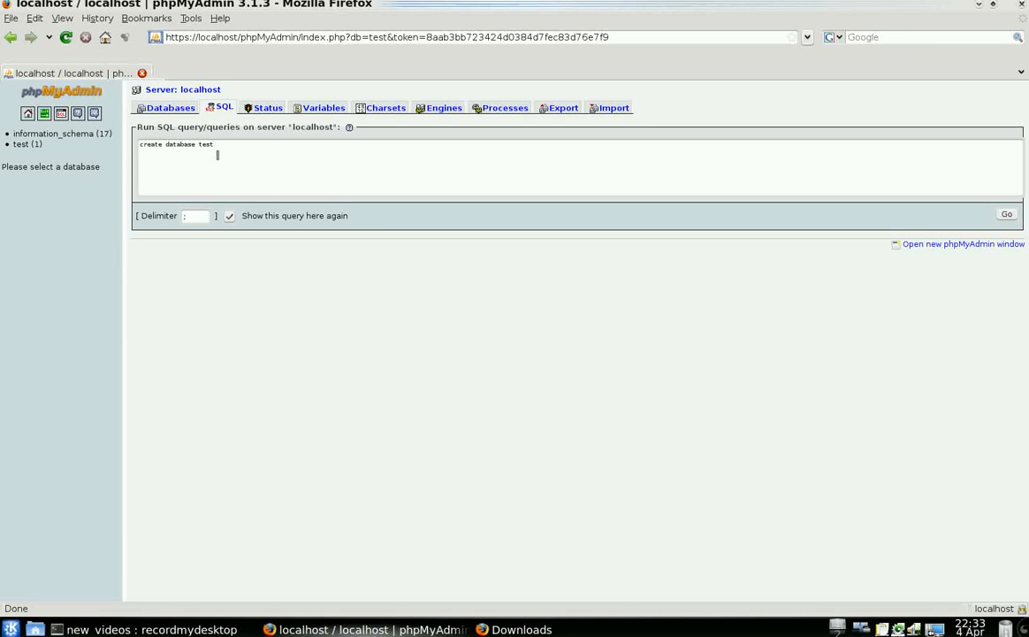
{"action": "type", "text": "4567;"}
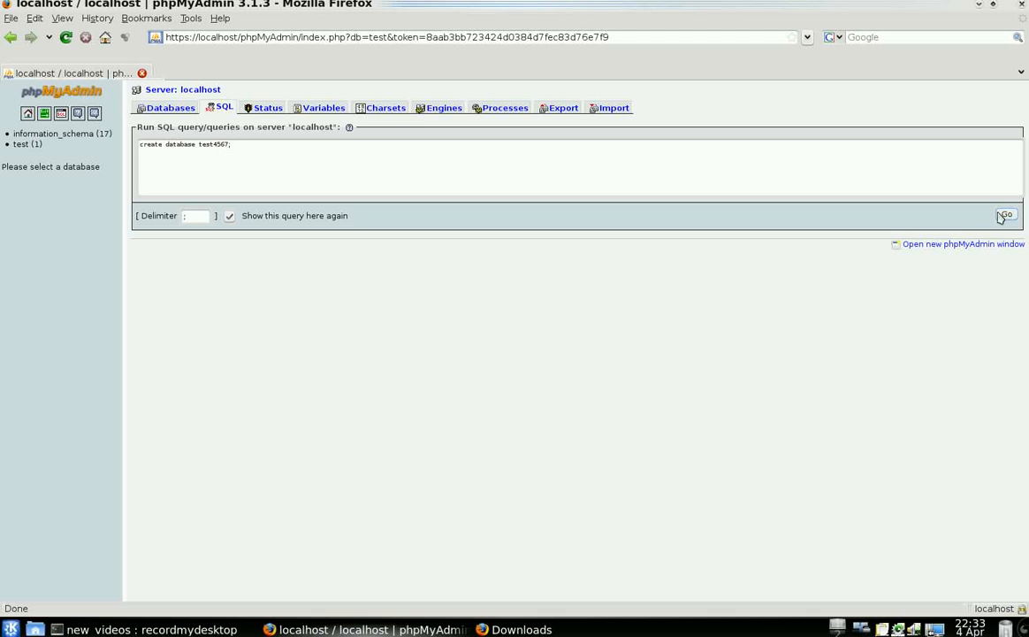
{"action": "left_click", "coordinate": [1006, 214]}
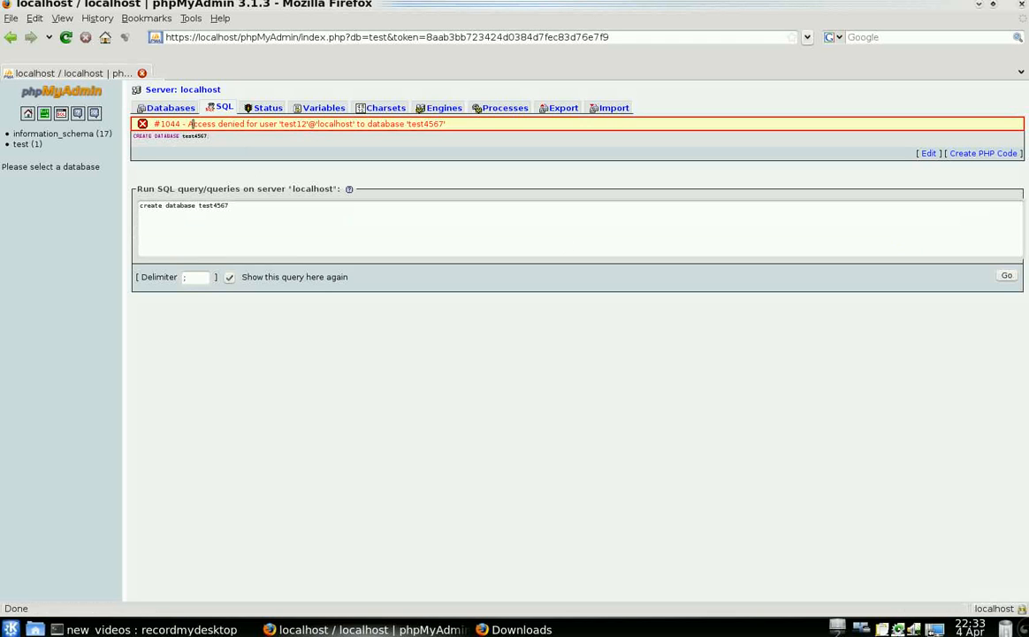
{"action": "left_click_drag", "start_coordinate": [187, 124], "coordinate": [446, 136]}
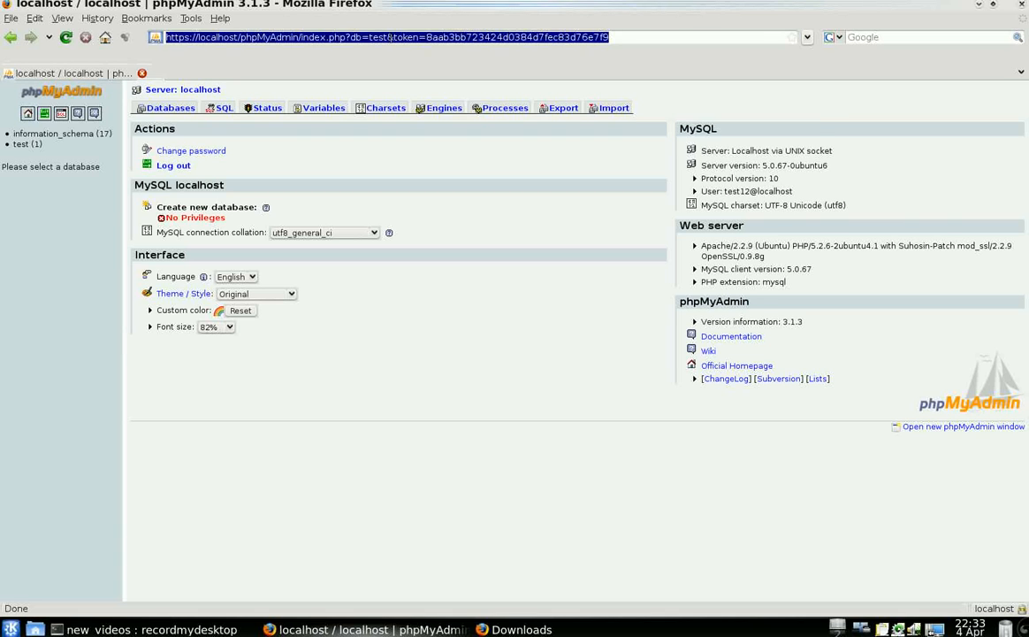
- Navigate Firefox to linuxconsultant.info using the address bar suggestion
{"action": "type", "text": "linuxconsultan"}
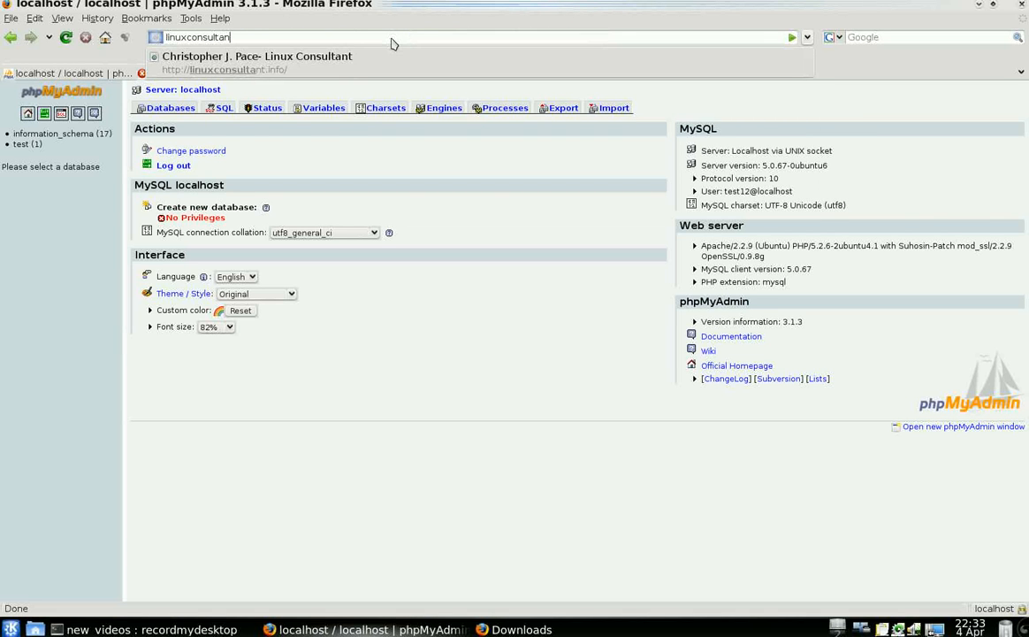
{"action": "left_click", "coordinate": [267, 49]}
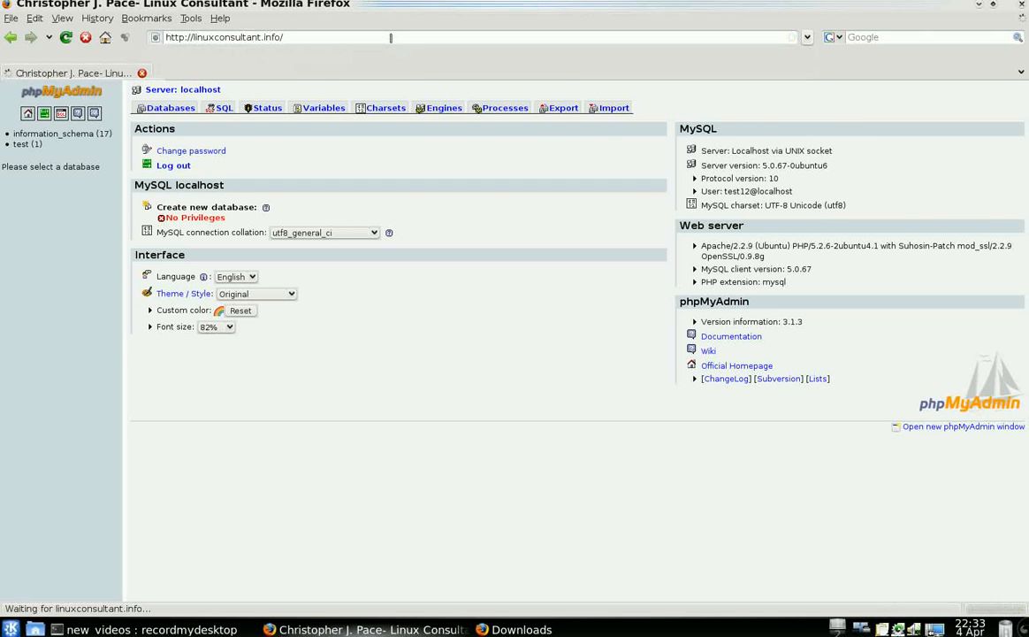